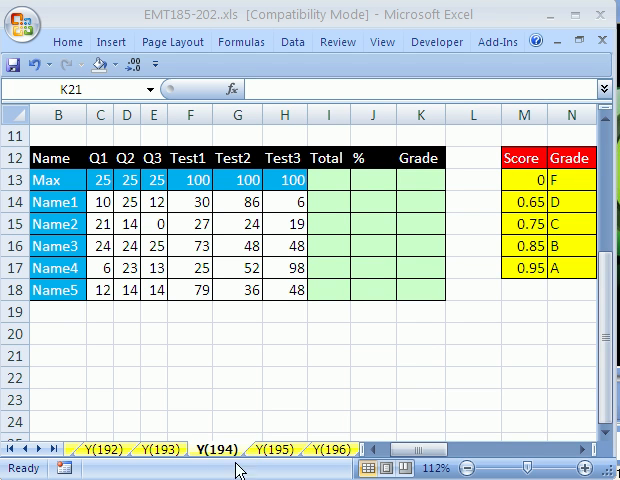
mouse_move(256, 466)
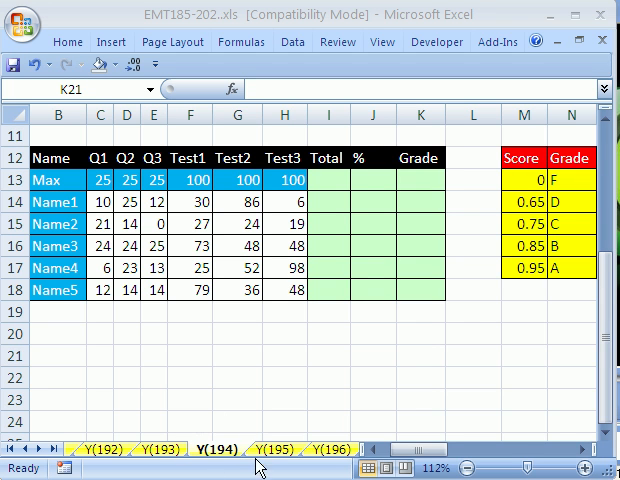
mouse_move(300, 374)
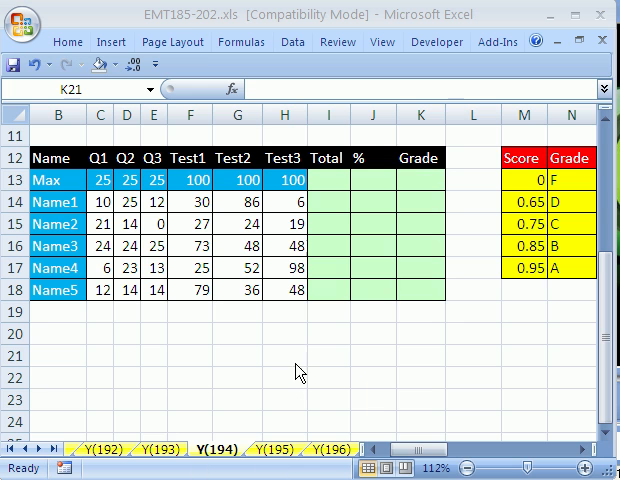
mouse_move(548, 288)
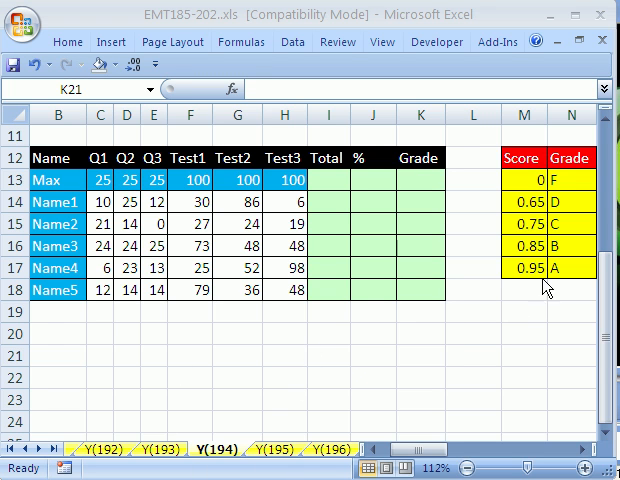
mouse_move(228, 40)
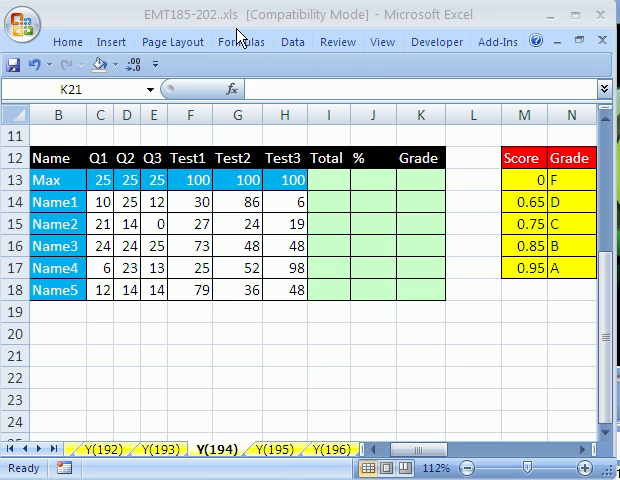
Select the Max row's Total cell I13 and ready it for a sum formula
left_click(420, 356)
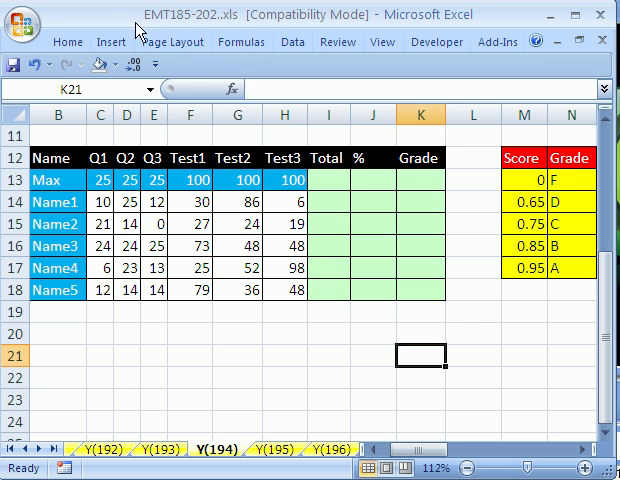
left_click(234, 40)
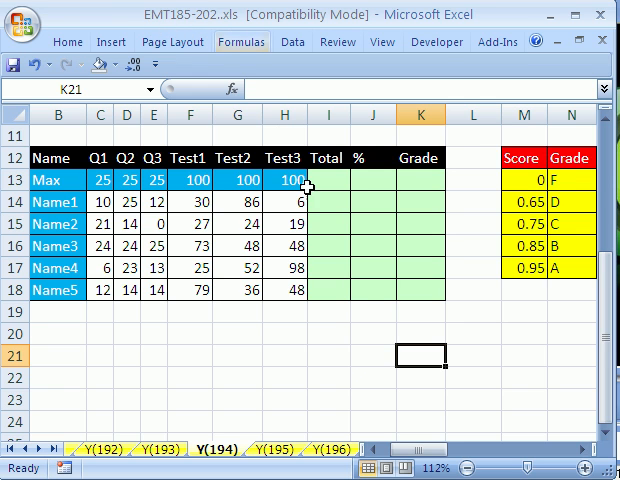
mouse_move(364, 304)
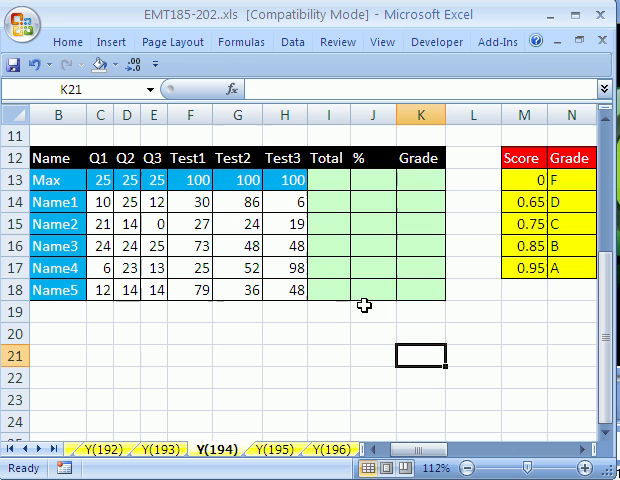
mouse_move(376, 180)
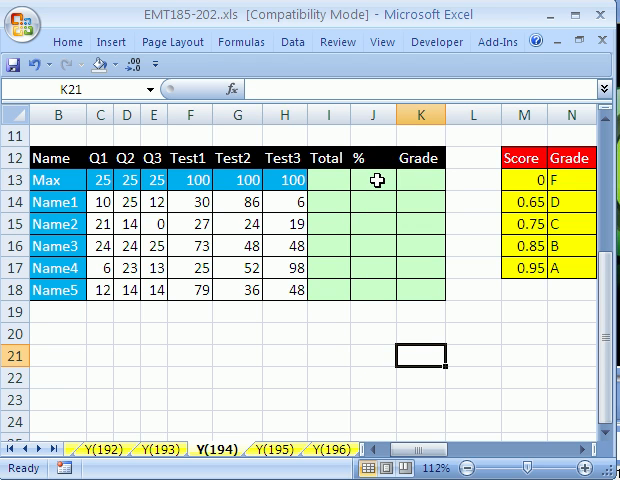
mouse_move(372, 172)
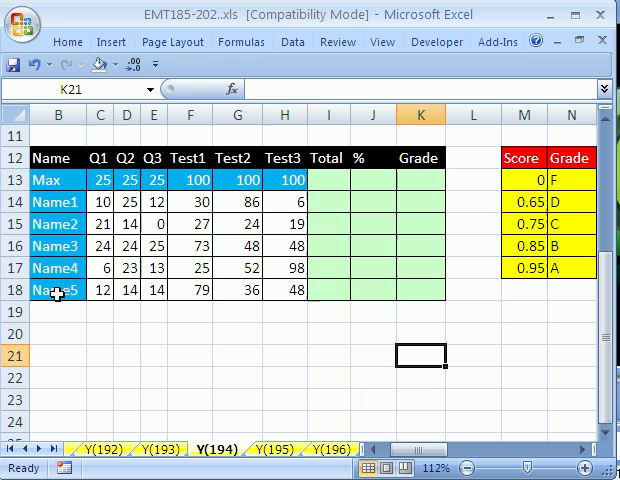
mouse_move(100, 158)
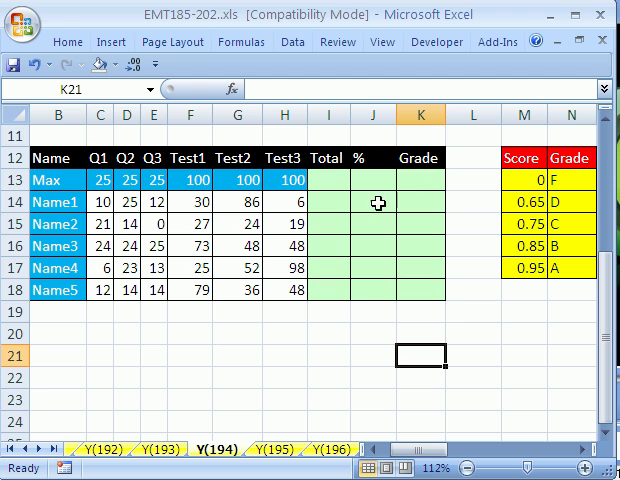
mouse_move(568, 268)
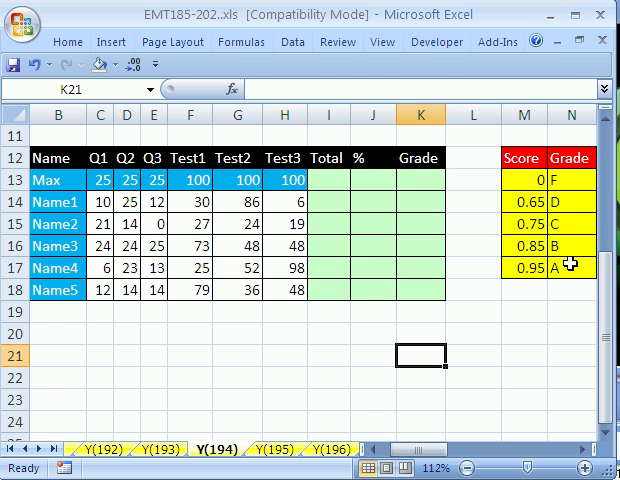
mouse_move(478, 282)
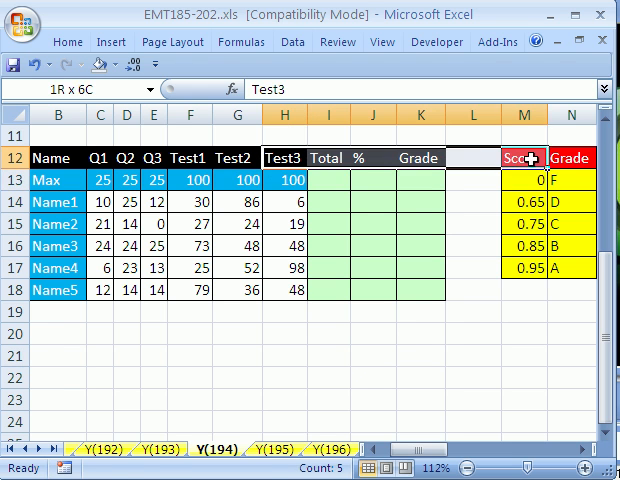
left_click(390, 40)
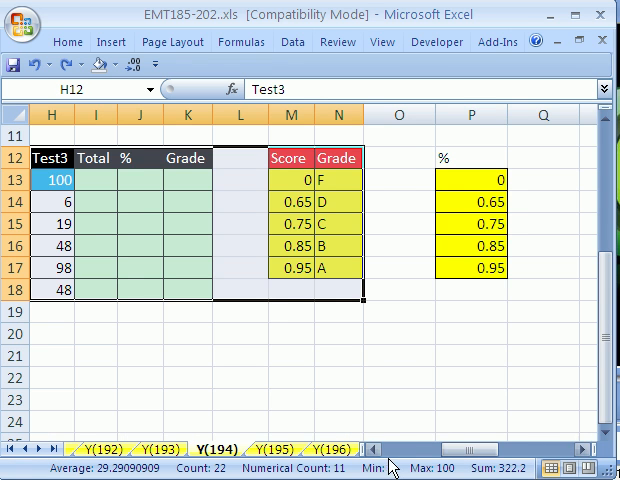
scroll("left", 3)
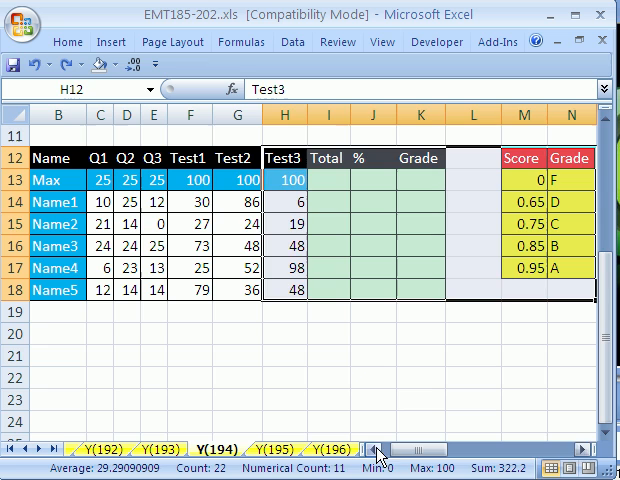
left_click(324, 180)
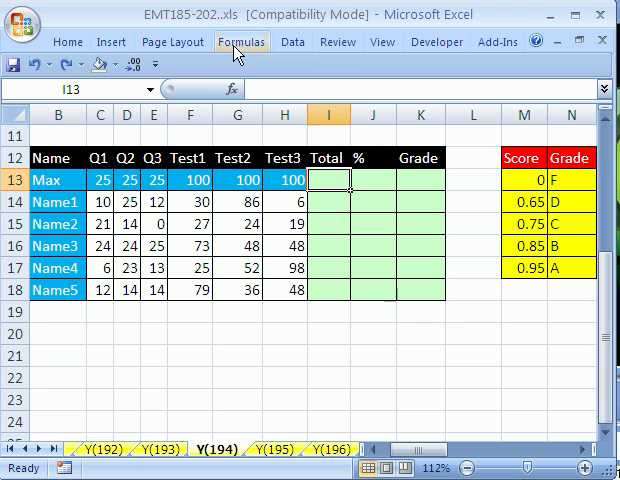
left_click(236, 42)
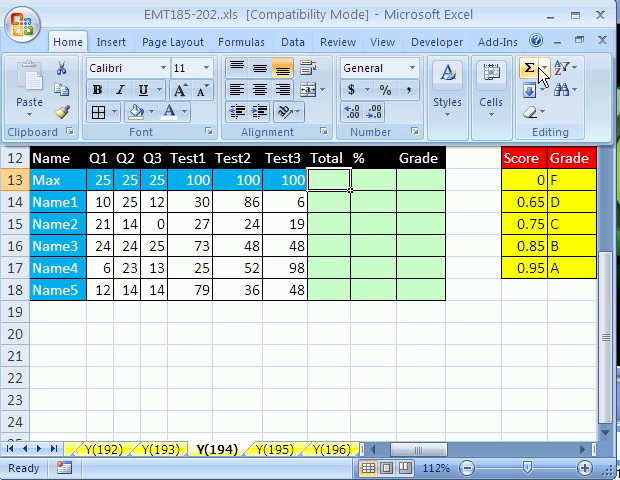
left_click(532, 68)
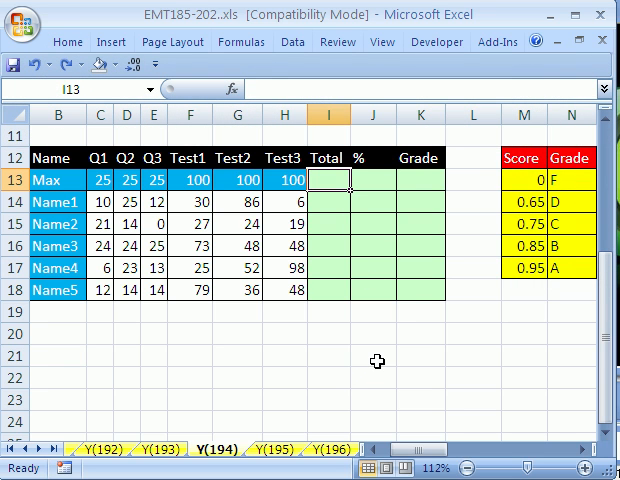
Enter =SUM(C13:H13) giving 375 for Max and fill the totals down to Name5
type("=SUM(C13:H13)")
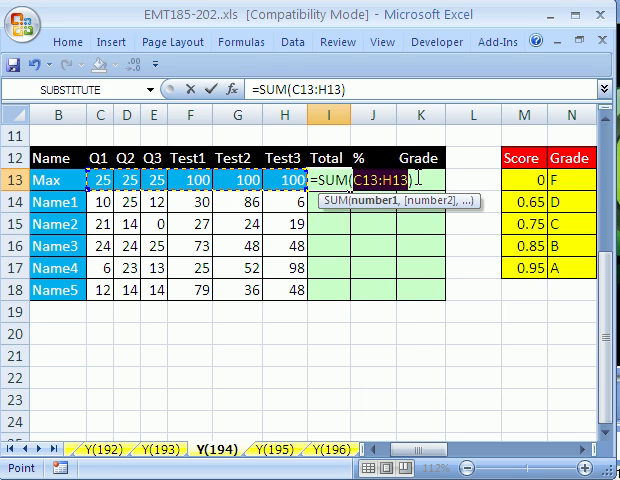
key("Enter")
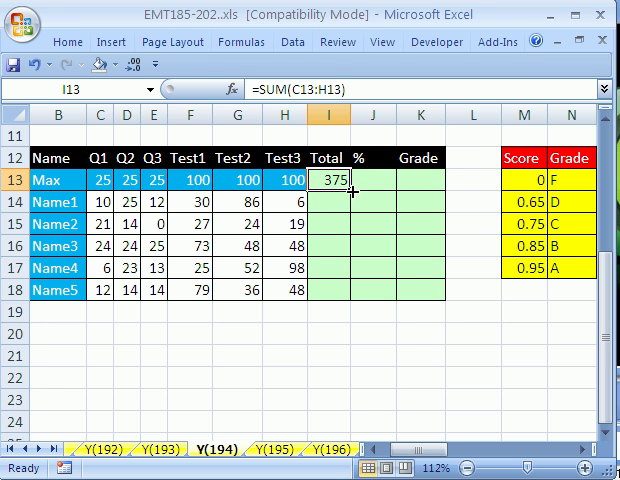
mouse_move(352, 190)
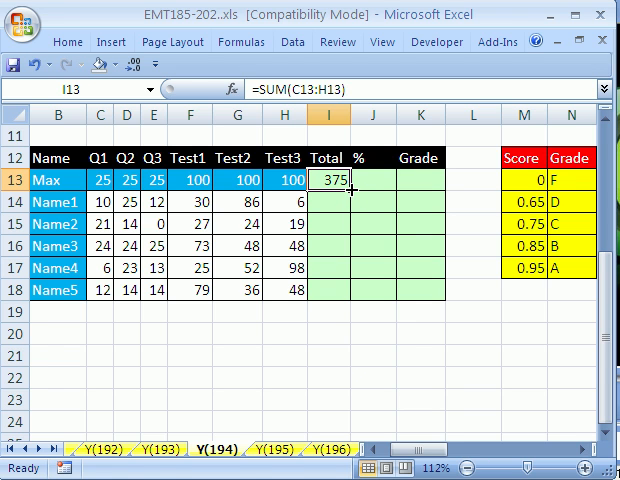
left_click_drag(336, 190, 336, 300)
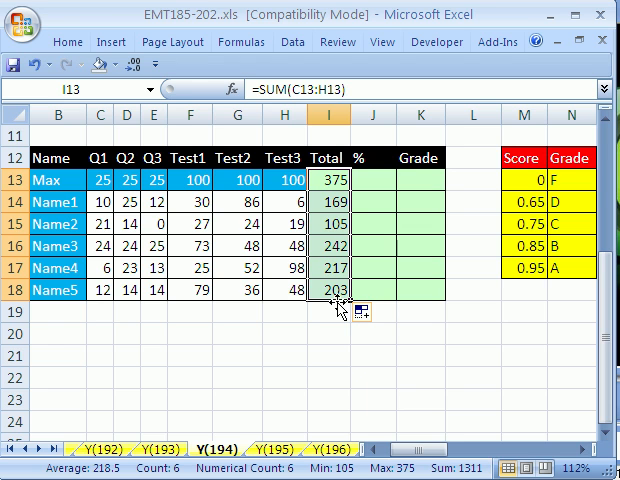
mouse_move(364, 176)
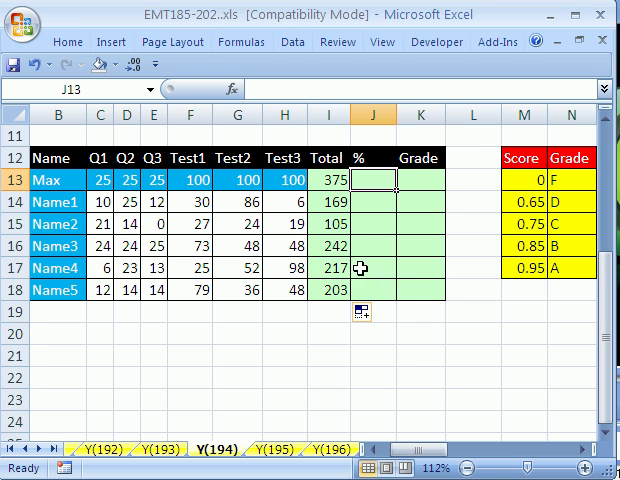
mouse_move(332, 180)
type("=")
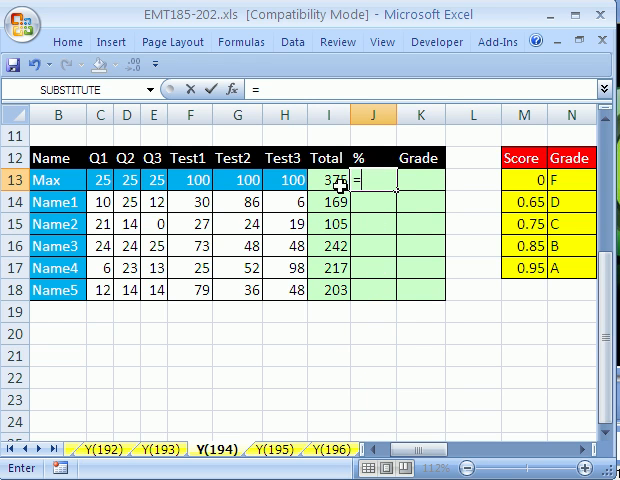
Build the percentage formula =I13/$I$13 with the Max total locked as an absolute divisor
left_click(324, 180)
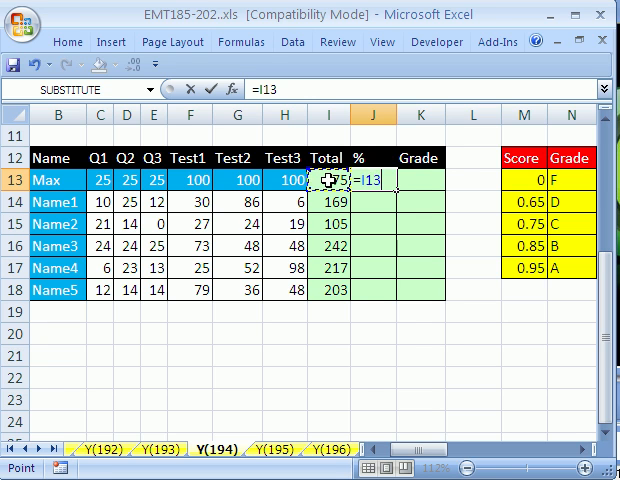
type("/I13")
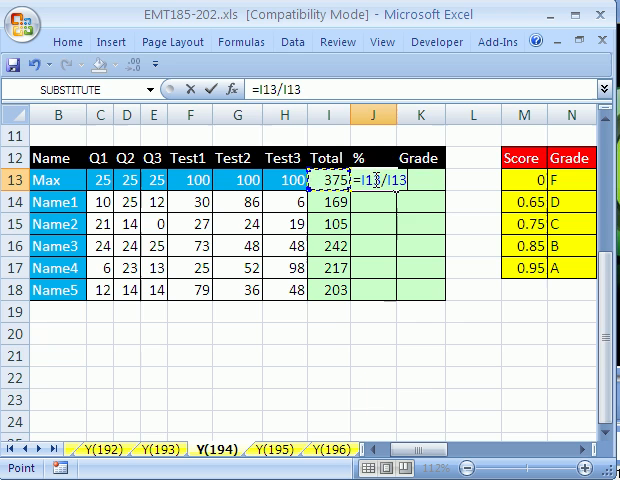
mouse_move(338, 204)
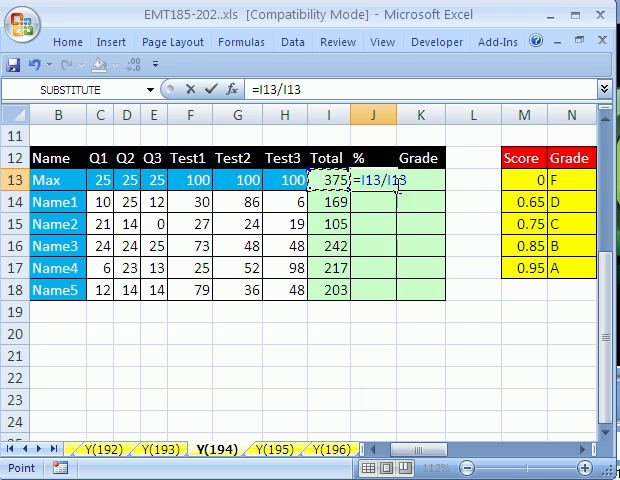
mouse_move(318, 264)
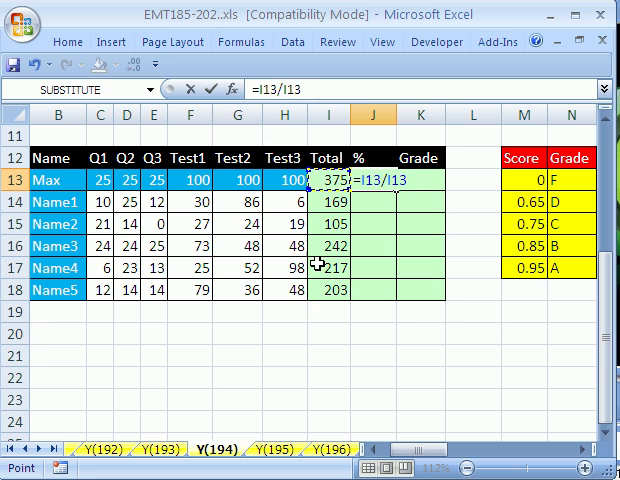
key("F4")
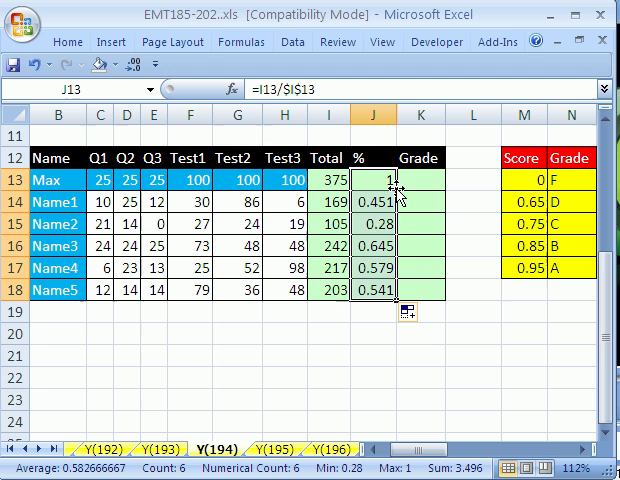
mouse_move(372, 246)
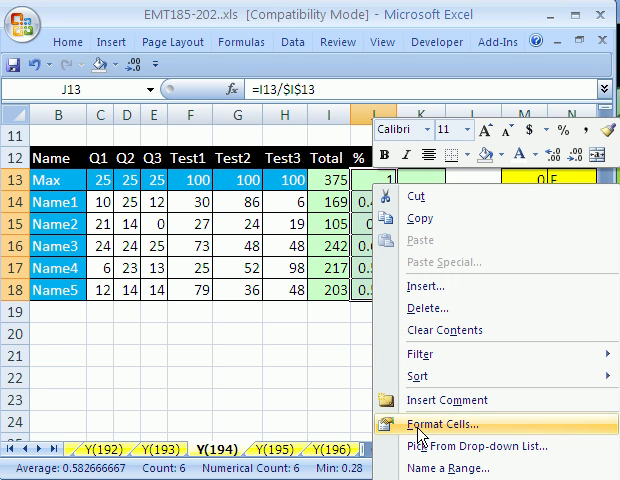
Format the % column J13:J18 as Percentage via Format Cells
left_click(456, 420)
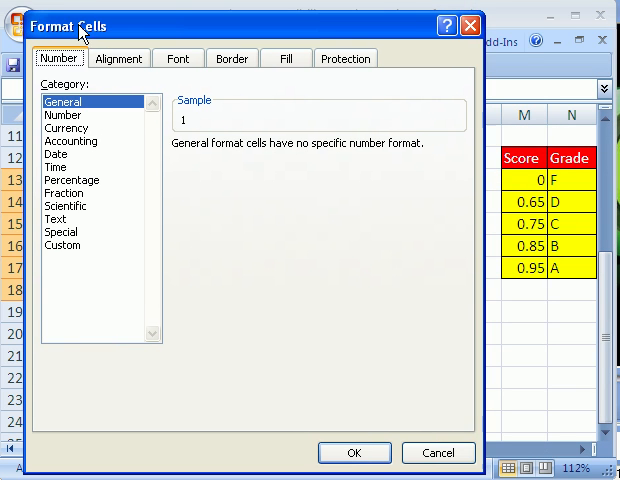
left_click(72, 180)
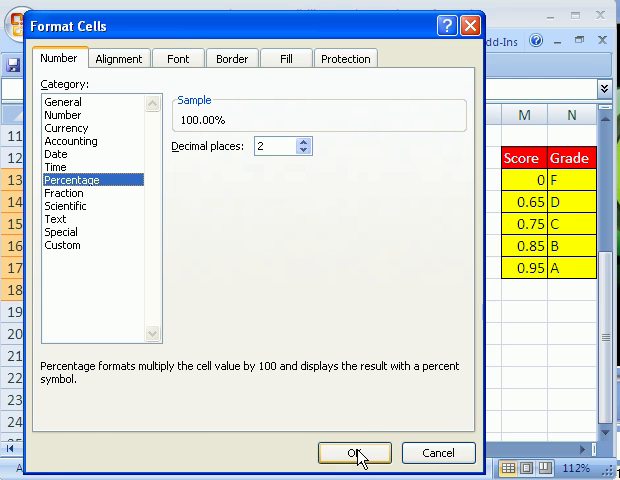
left_click(354, 452)
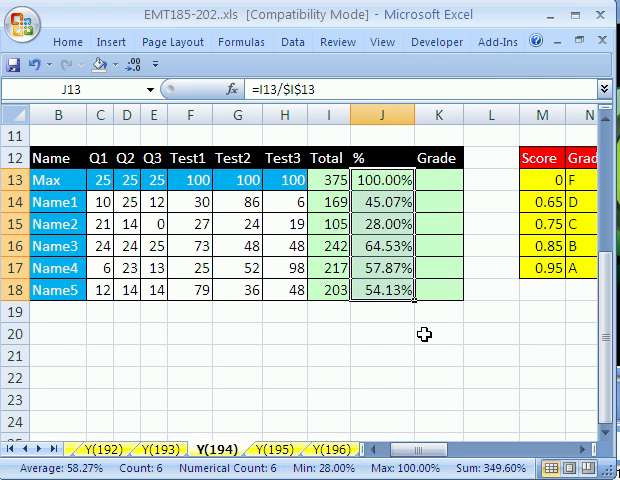
mouse_move(382, 292)
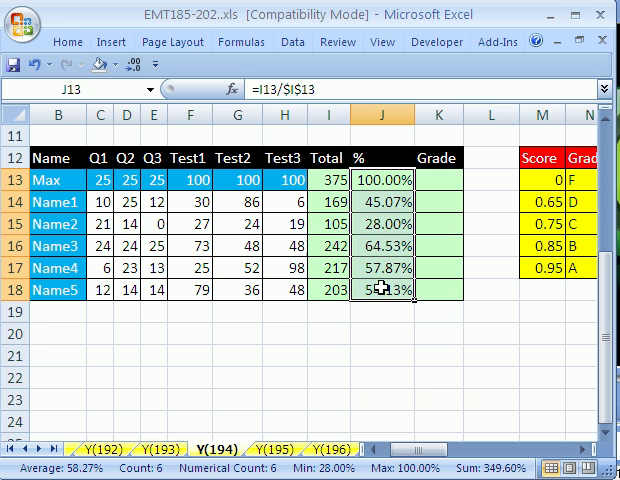
Reduce the percentage format to 0 decimal places so values show as 100%, 45%, 28%
key("ctrl+1")
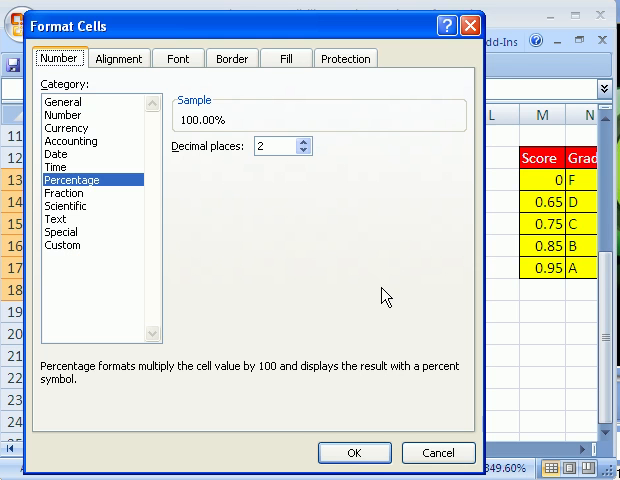
left_click(300, 152)
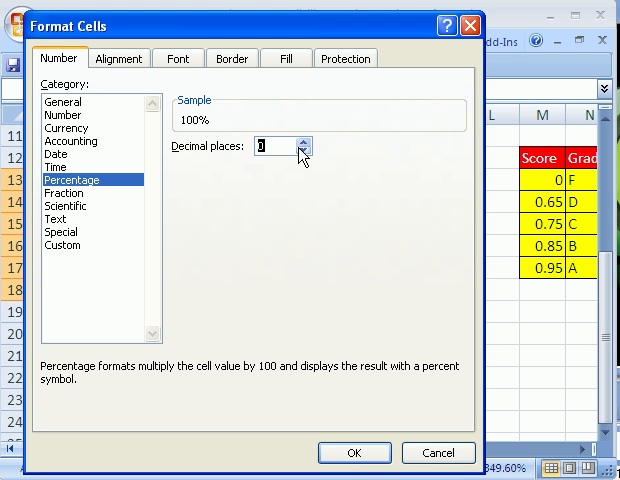
left_click(354, 452)
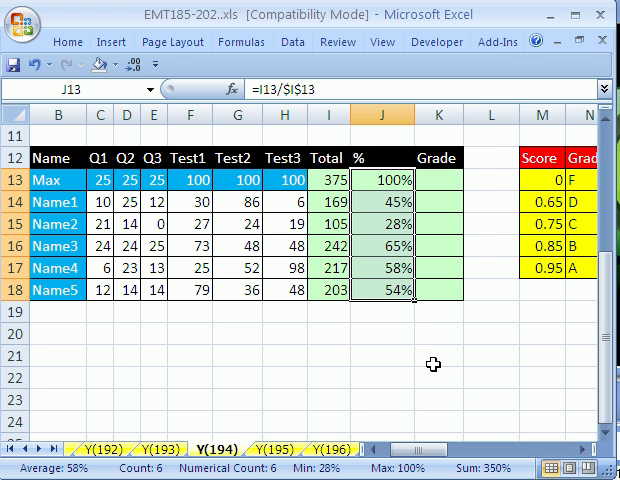
mouse_move(392, 312)
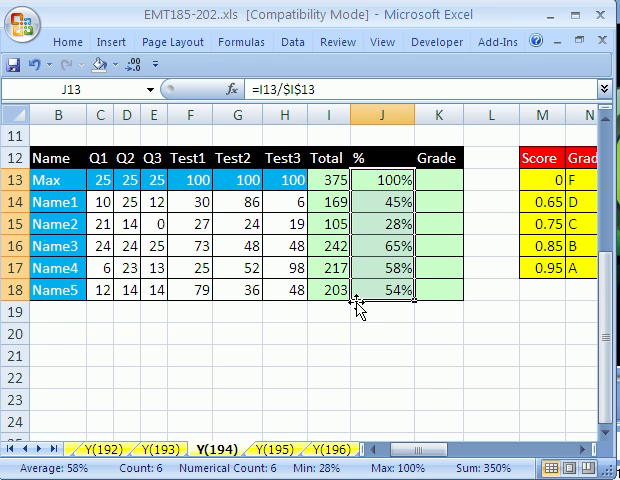
Review grade cells K13 and K16, then select the first student's Test3 score to change it to 100
left_click(436, 180)
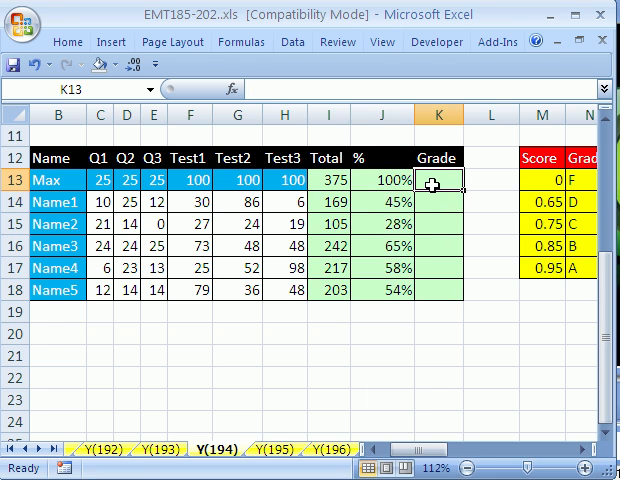
mouse_move(430, 196)
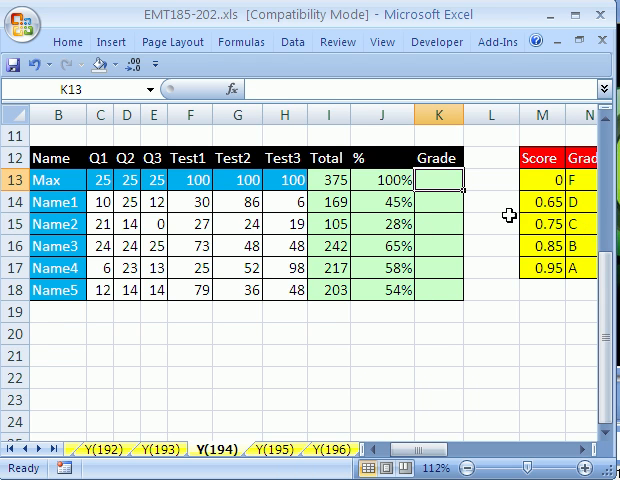
mouse_move(328, 156)
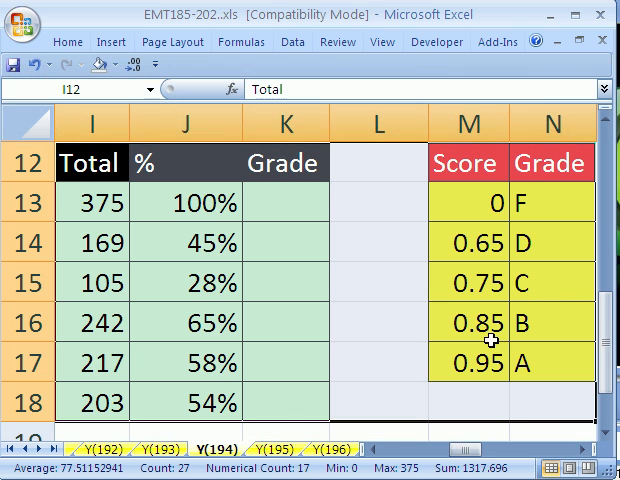
left_click(284, 202)
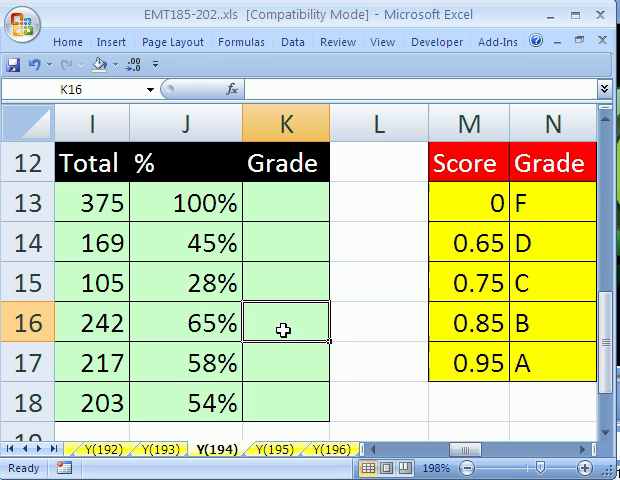
mouse_move(202, 328)
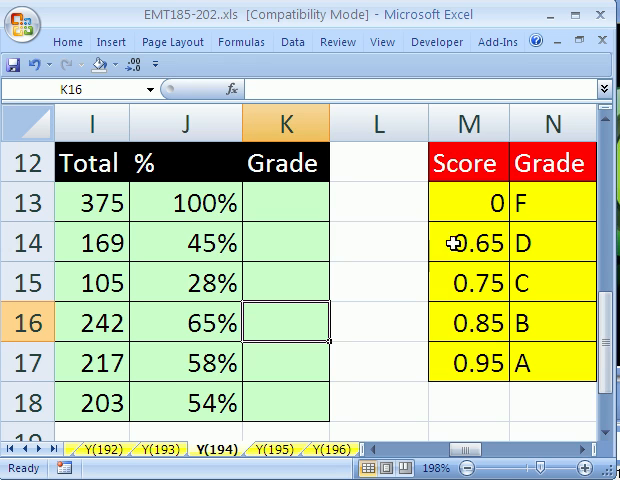
mouse_move(450, 164)
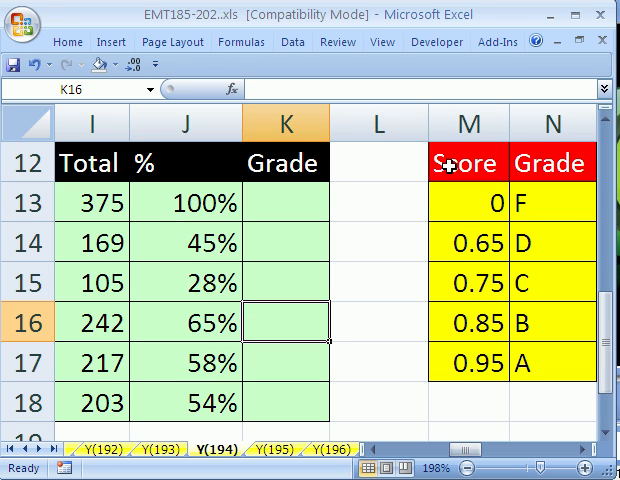
mouse_move(152, 358)
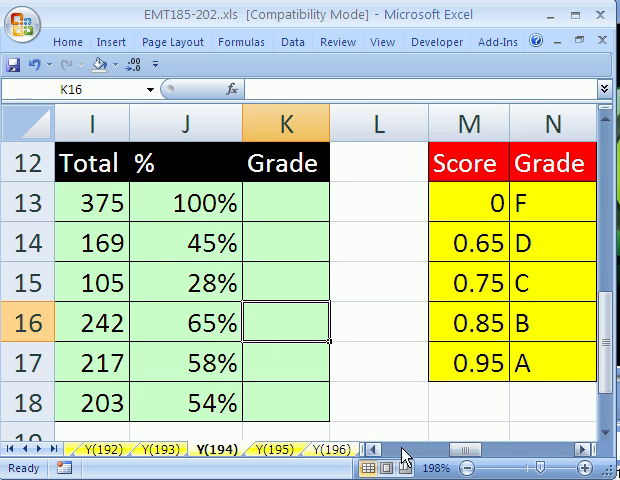
scroll("left", 3)
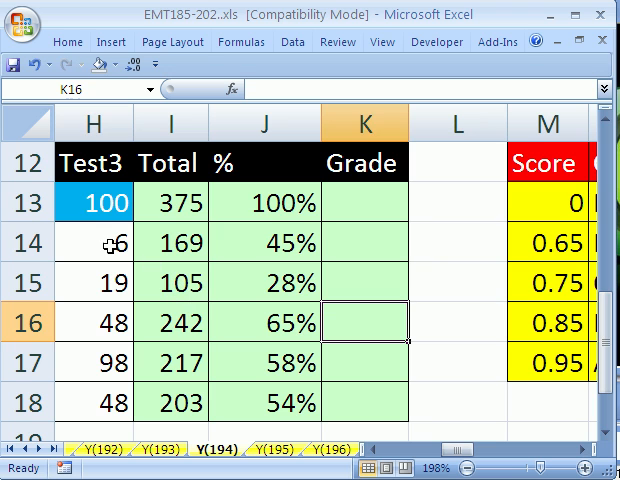
left_click(96, 244)
type("100")
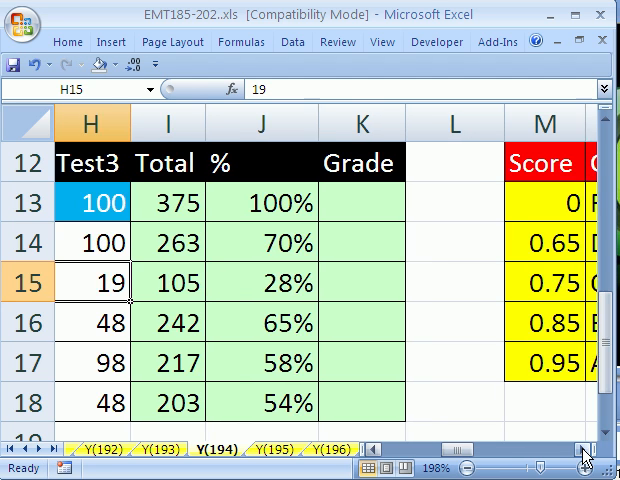
scroll("right", 3)
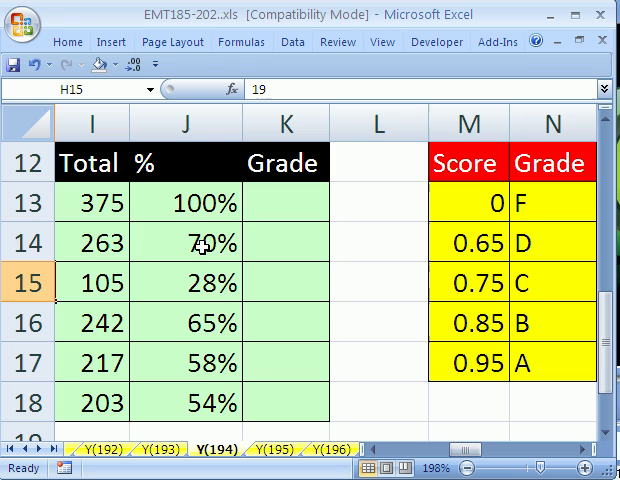
mouse_move(472, 184)
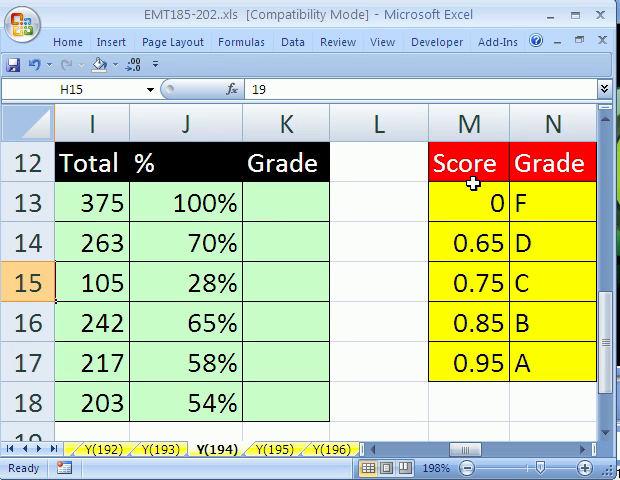
mouse_move(472, 282)
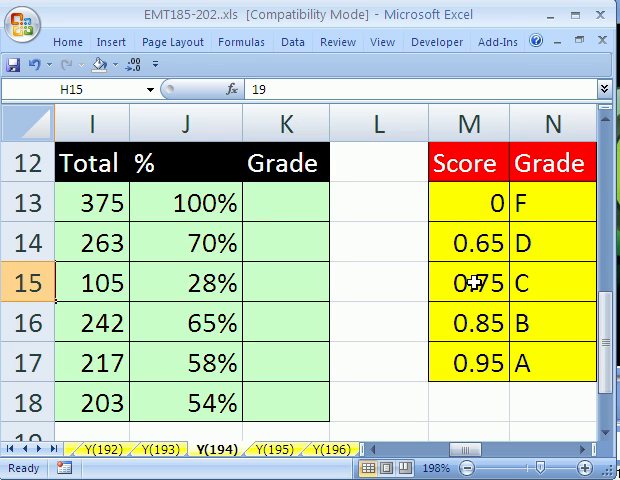
mouse_move(466, 292)
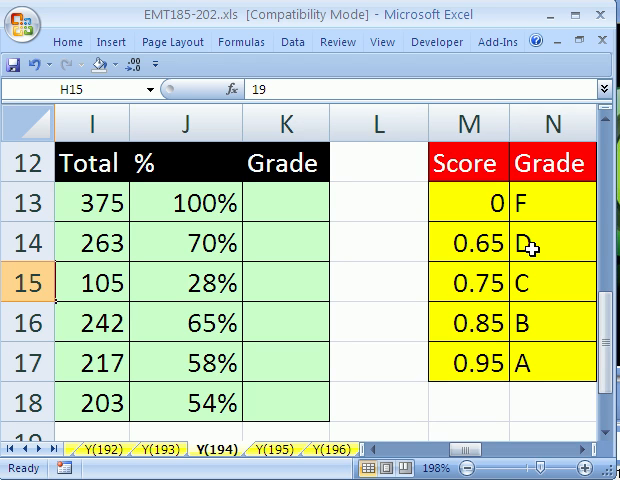
mouse_move(292, 252)
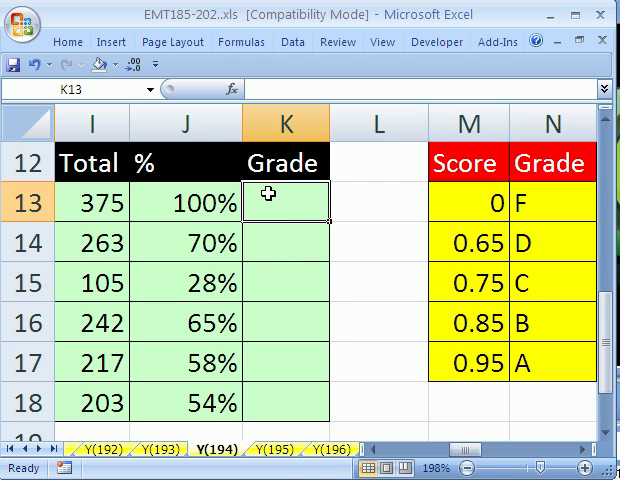
mouse_move(304, 228)
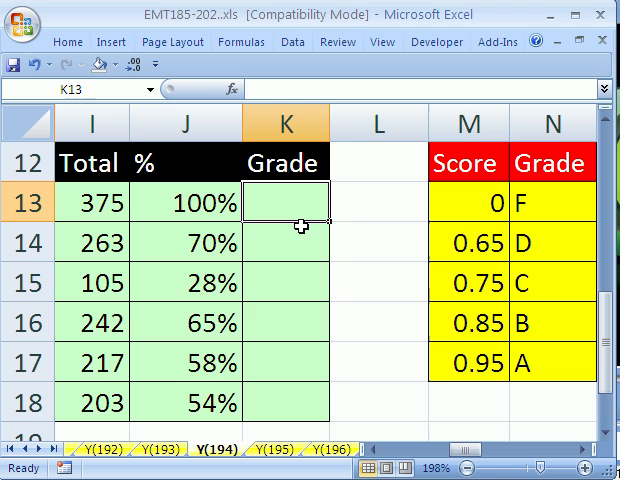
Enter =VLOOKUP(J13,$M$13:$N$17,2) in K13 to look up the letter grade from the Score–Grade table
type("=VLOOKUP(J13")
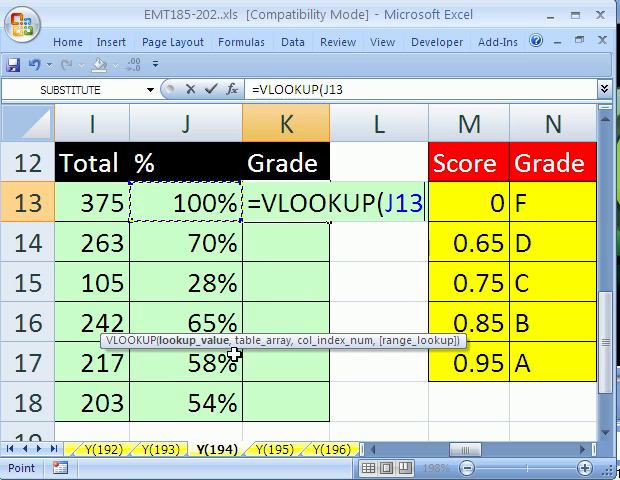
type(",M13:N17")
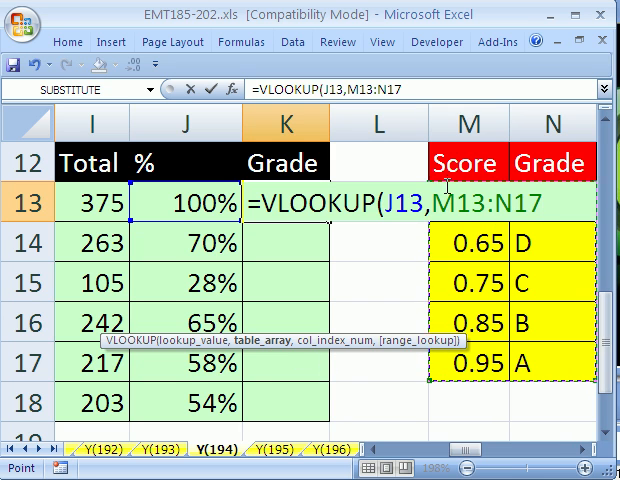
key("F4")
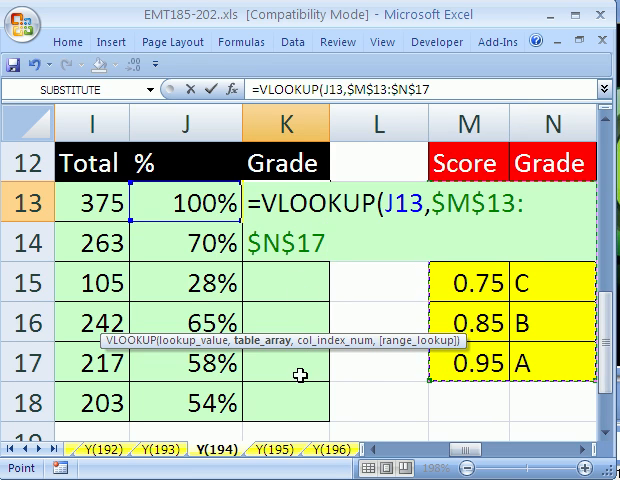
mouse_move(508, 340)
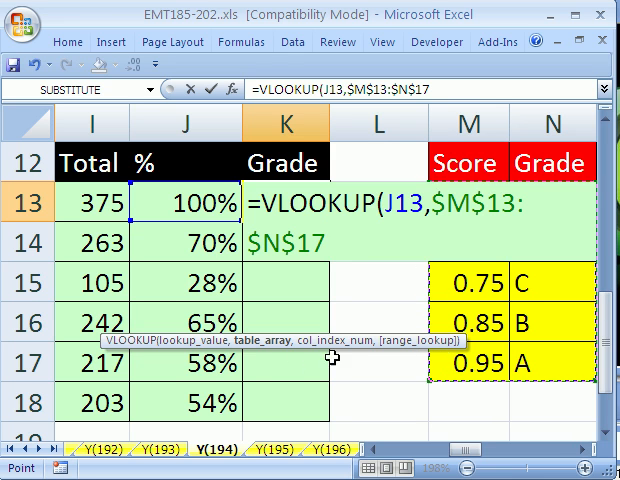
type(",")
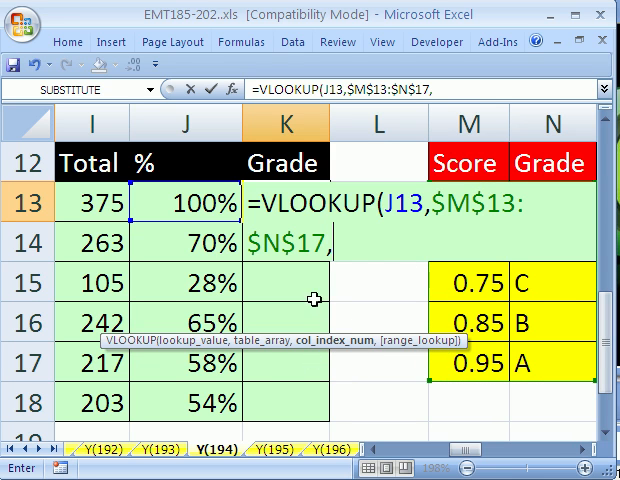
mouse_move(464, 284)
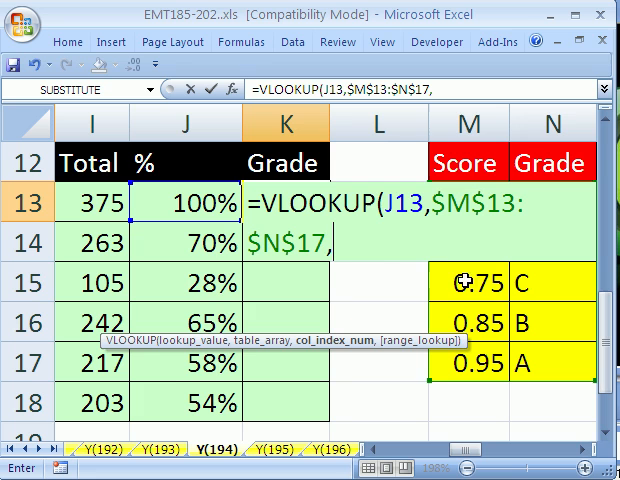
mouse_move(448, 310)
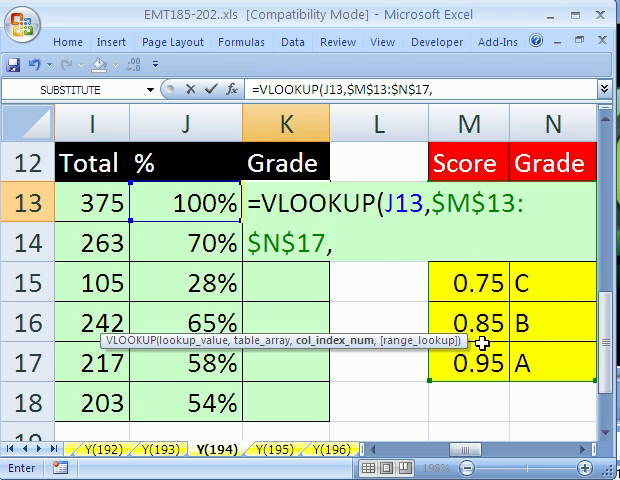
mouse_move(548, 334)
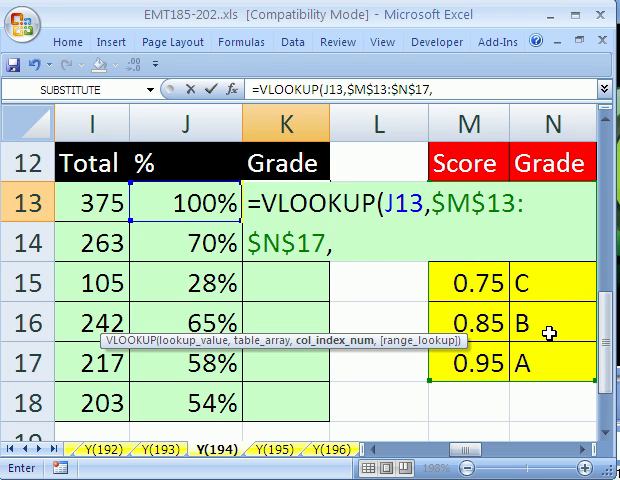
mouse_move(466, 324)
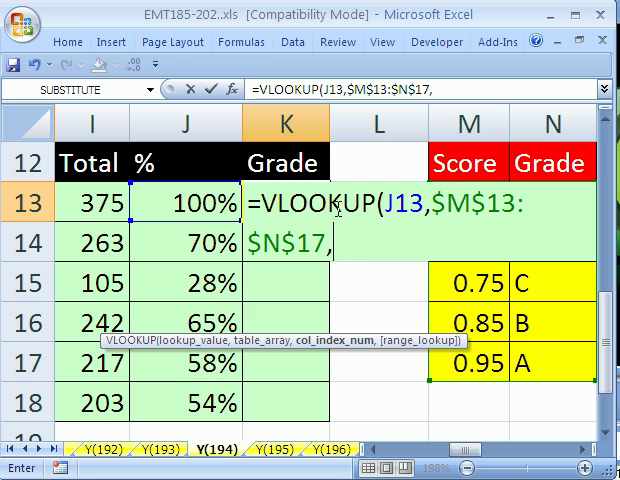
mouse_move(528, 340)
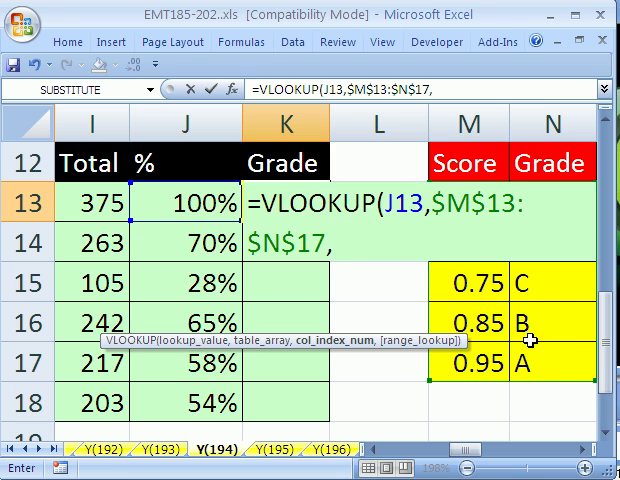
type("2")
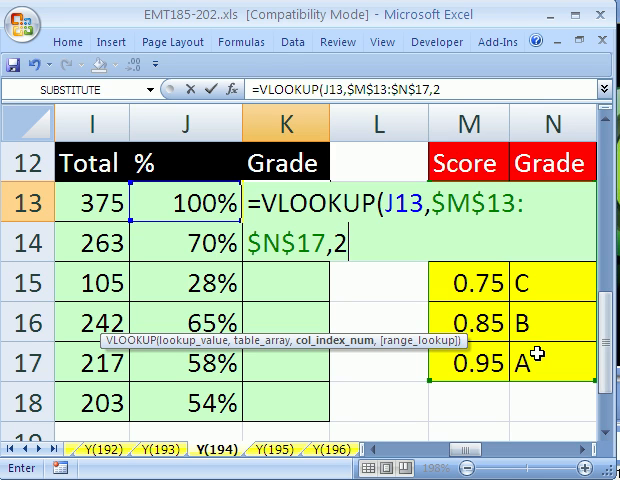
mouse_move(466, 308)
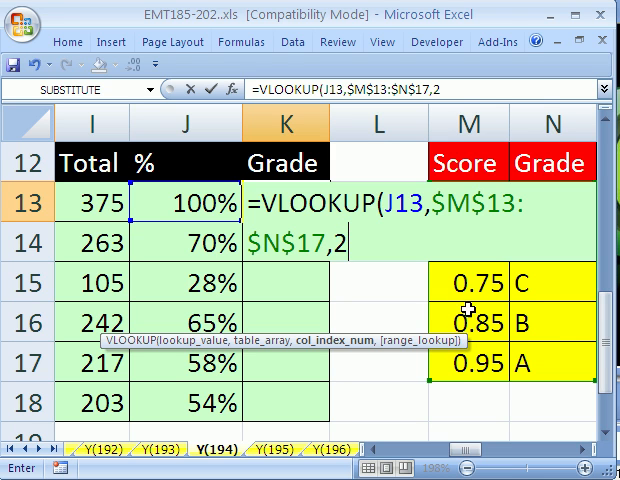
type(",")
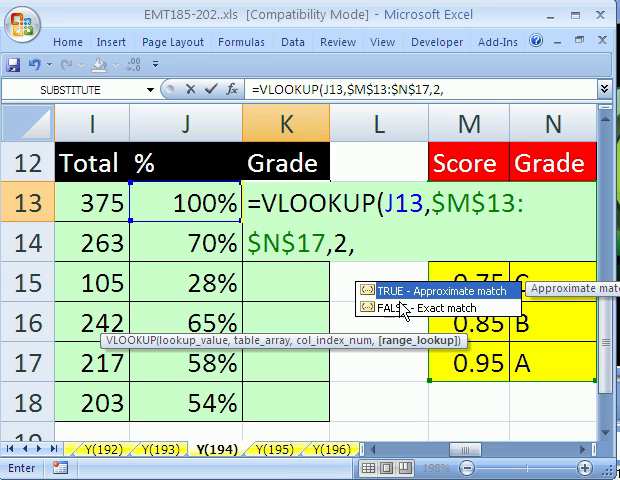
type(")")
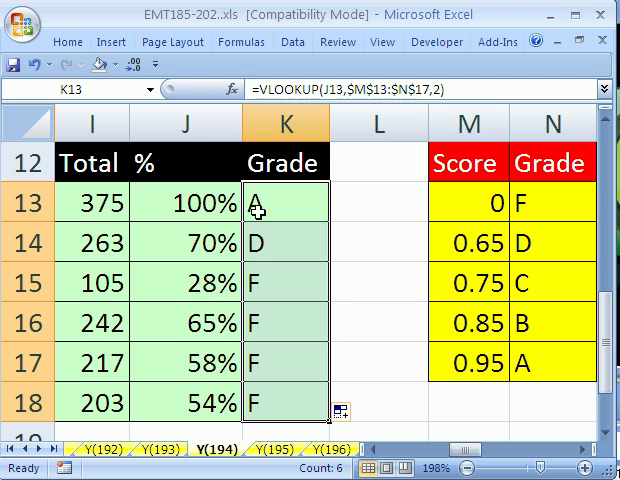
left_click(190, 322)
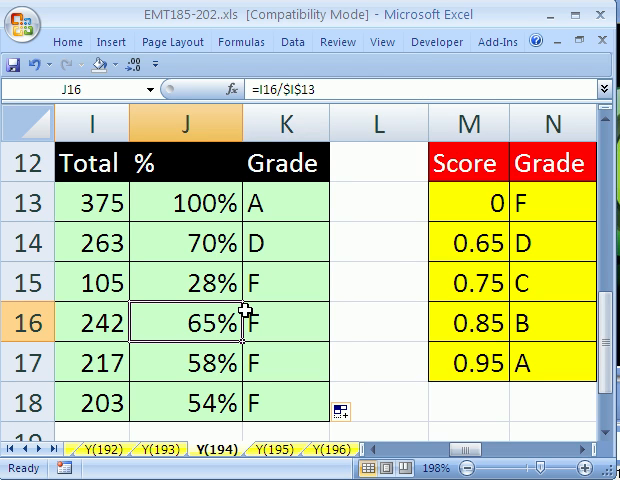
mouse_move(288, 256)
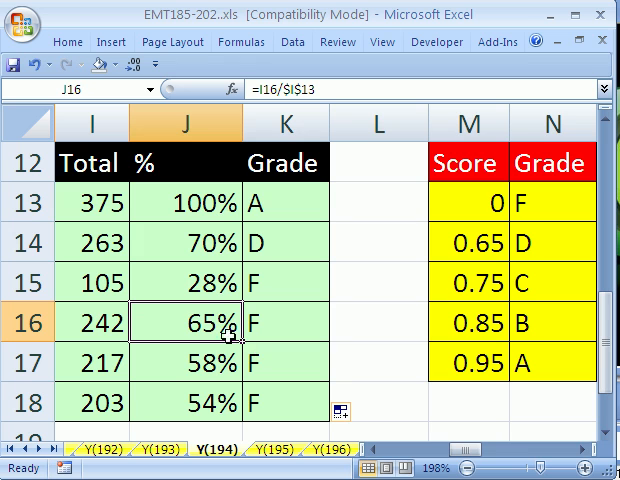
mouse_move(510, 264)
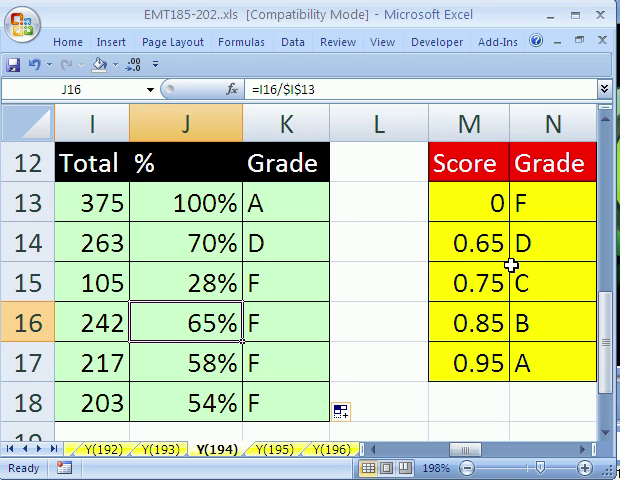
mouse_move(260, 324)
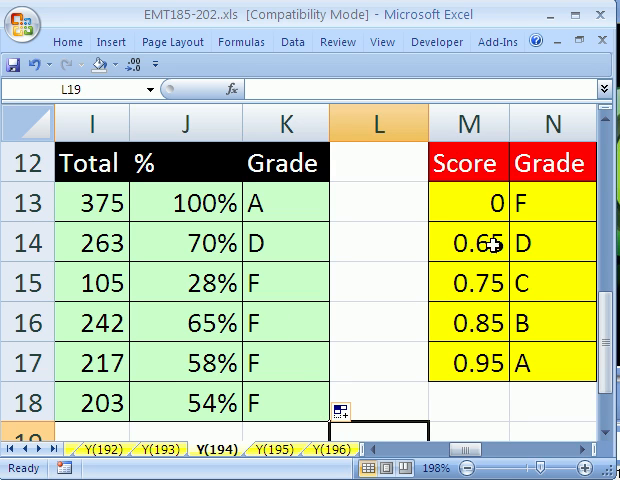
left_click(480, 244)
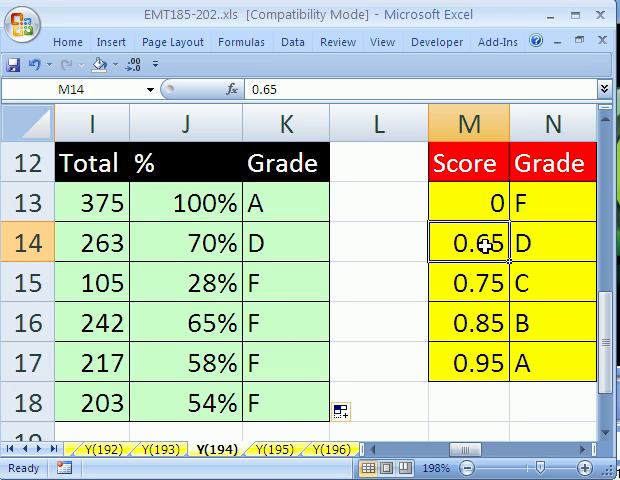
double_click(468, 244)
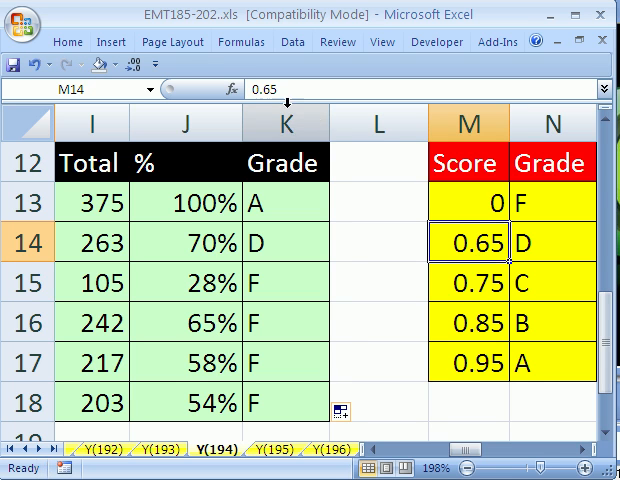
mouse_move(208, 328)
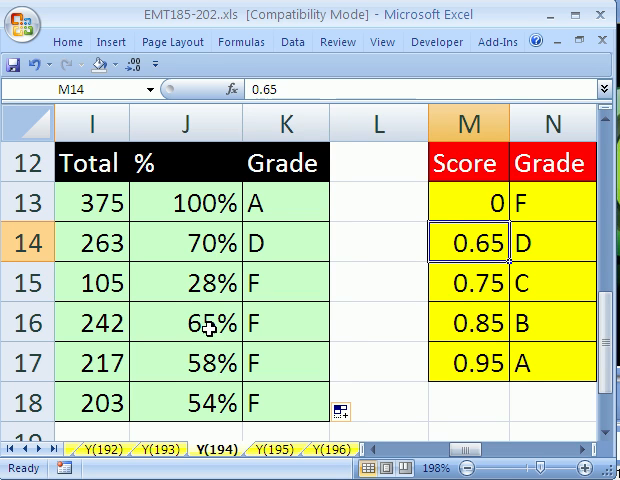
left_click(208, 324)
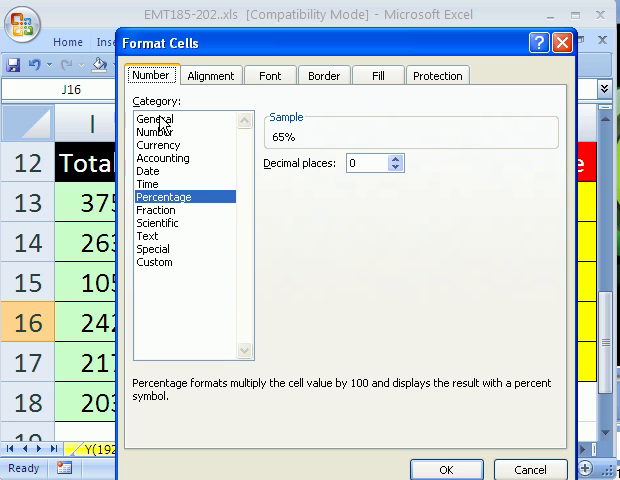
left_click(154, 118)
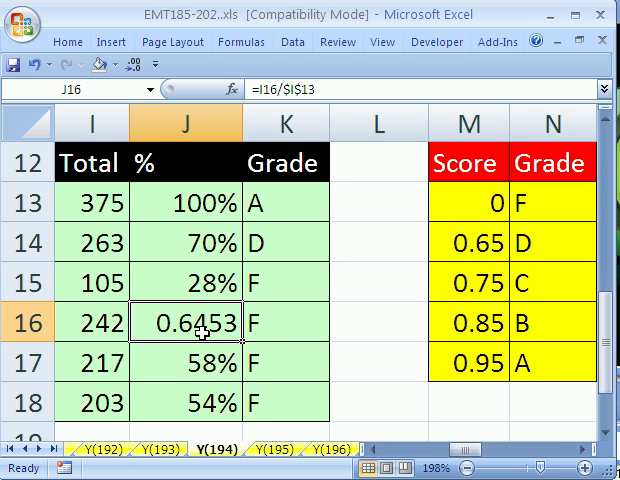
mouse_move(210, 320)
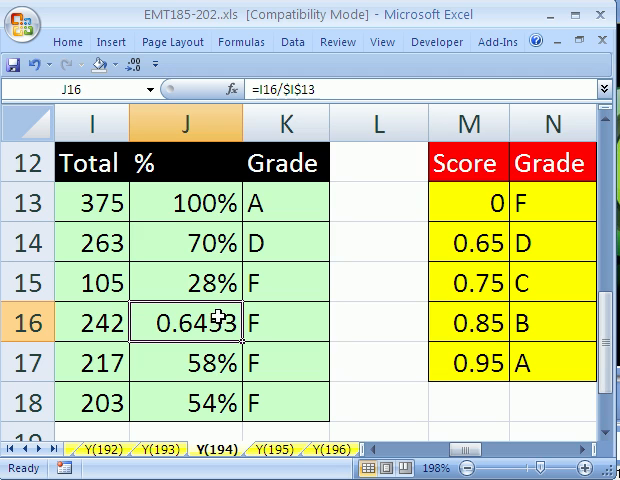
mouse_move(210, 336)
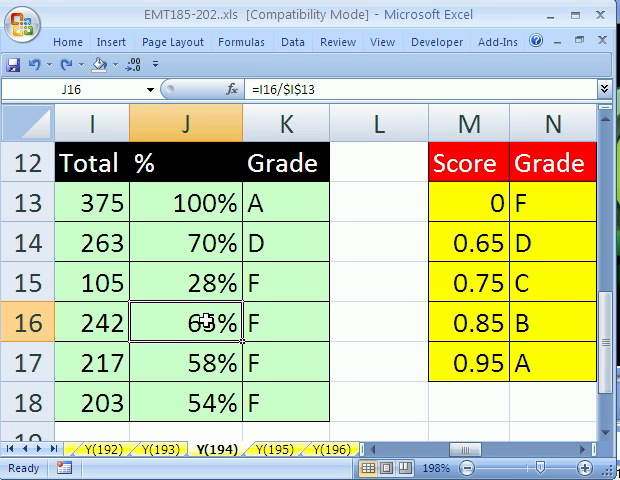
mouse_move(178, 212)
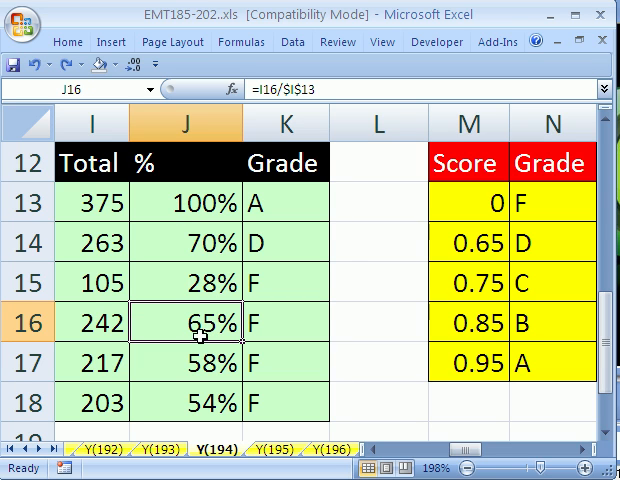
mouse_move(204, 324)
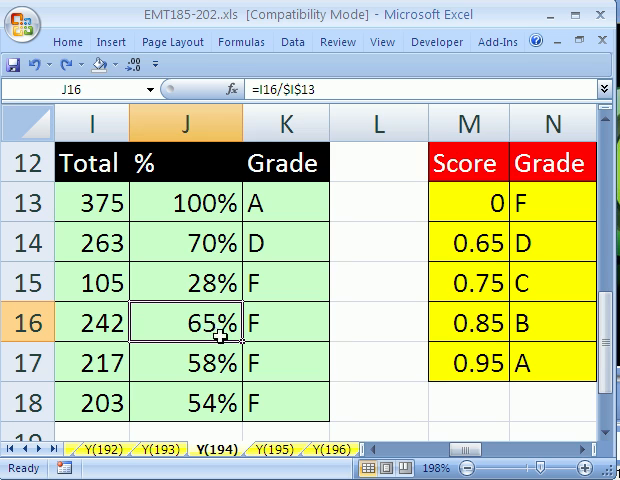
mouse_move(180, 204)
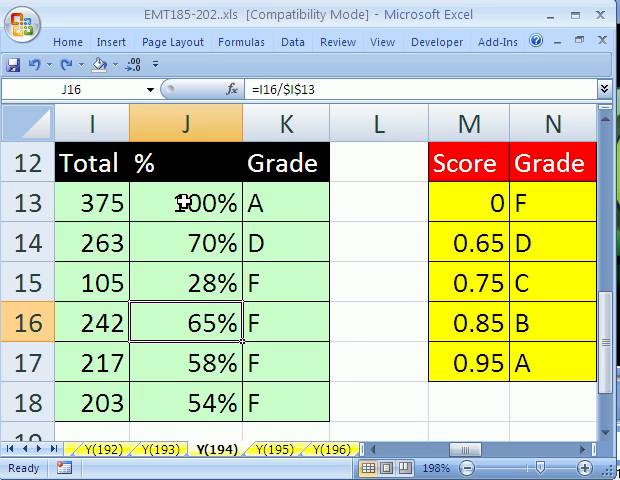
left_click_drag(190, 204, 190, 244)
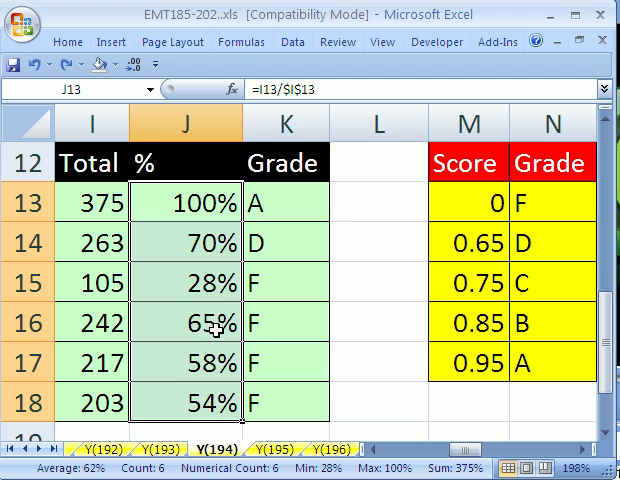
mouse_move(228, 320)
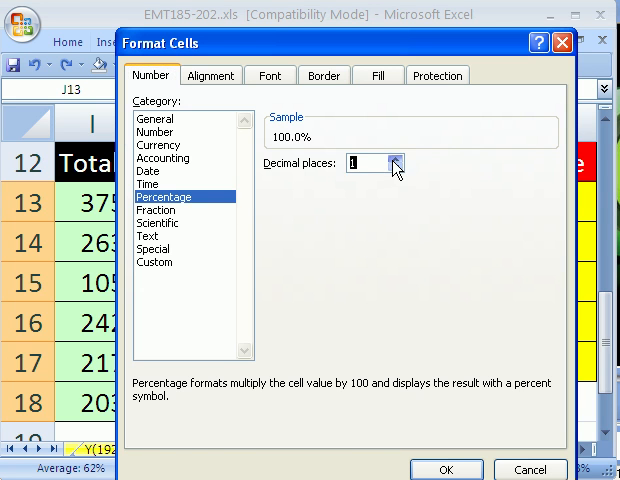
left_click(394, 164)
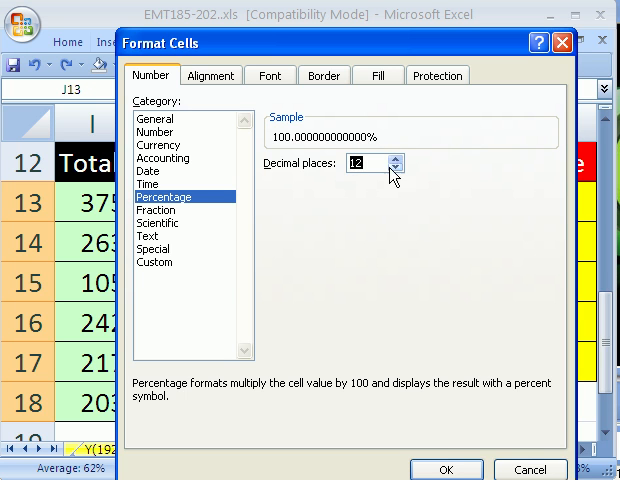
mouse_move(456, 470)
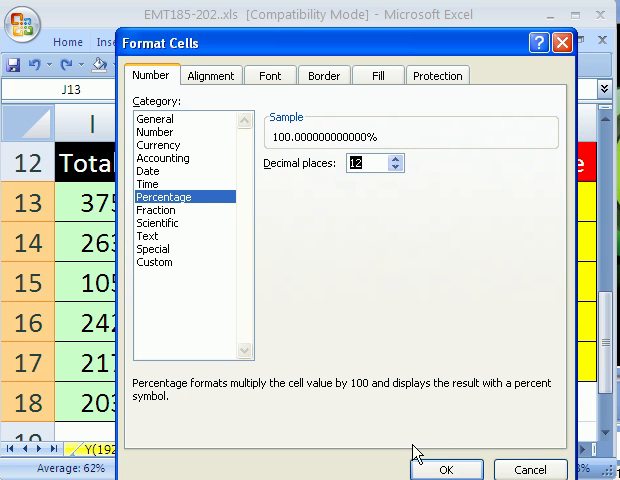
left_click(464, 470)
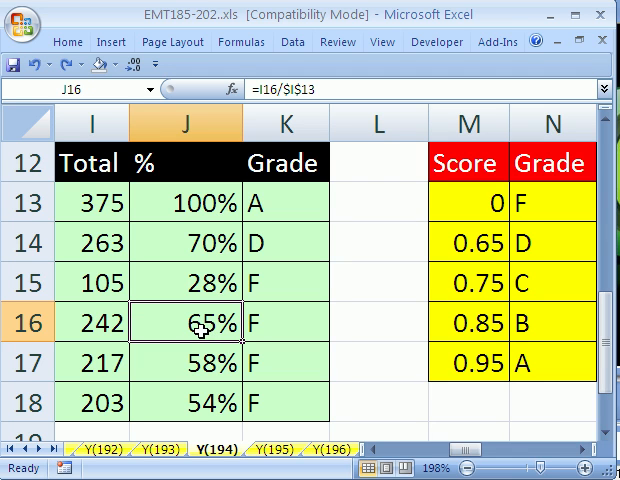
mouse_move(184, 322)
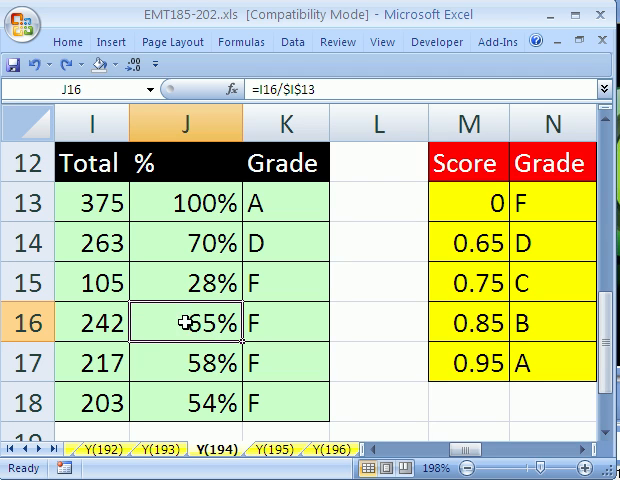
mouse_move(176, 204)
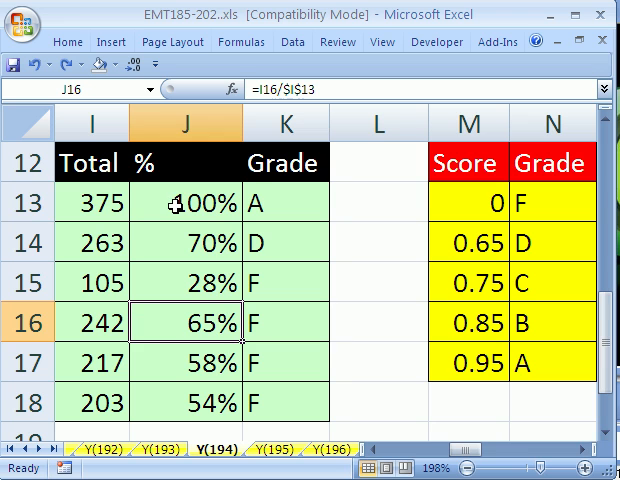
Edit J13 to =ROUND(I13/$I$13,0), correcting a stray 2 to 0 before committing
left_click(196, 202)
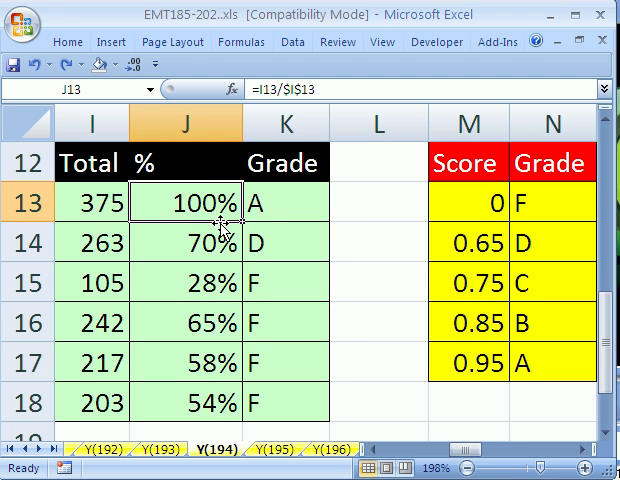
double_click(184, 202)
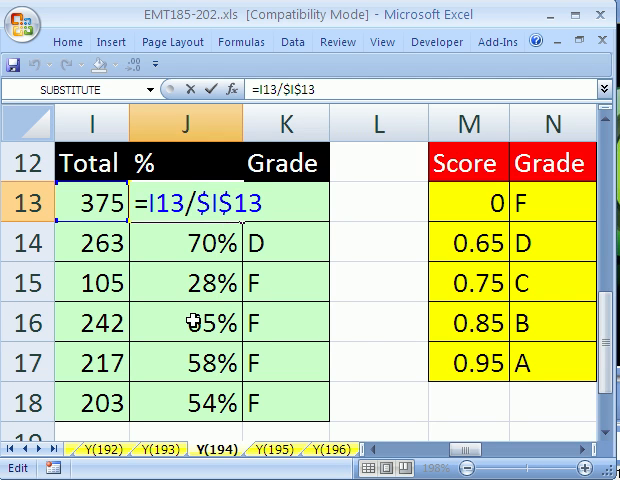
type("rou")
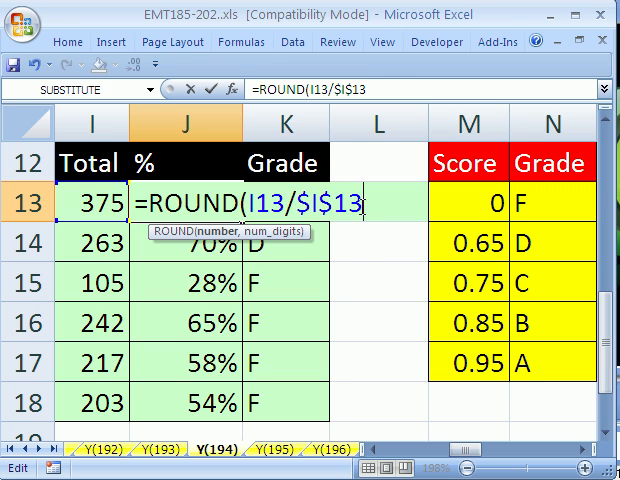
type(",")
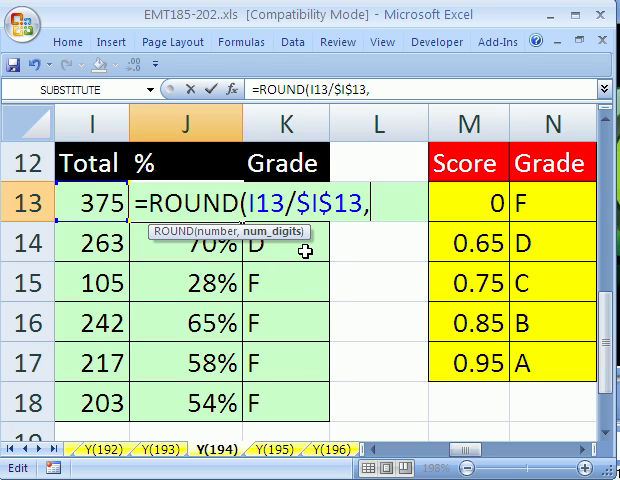
type("0")
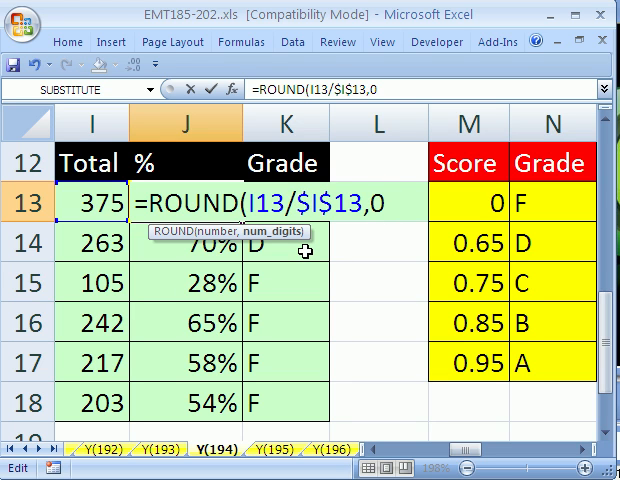
type("2")
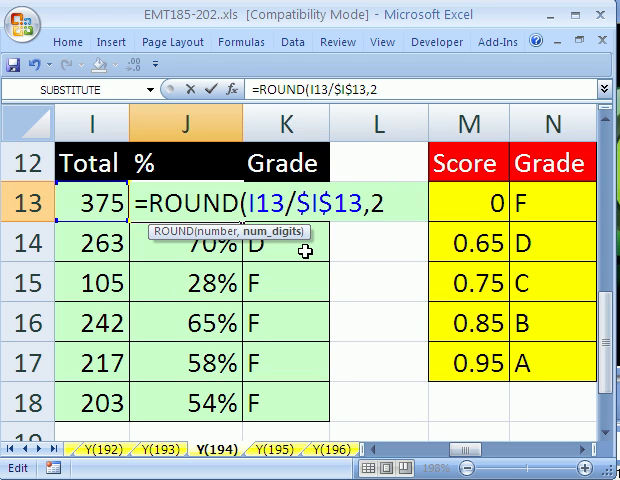
key("Backspace")
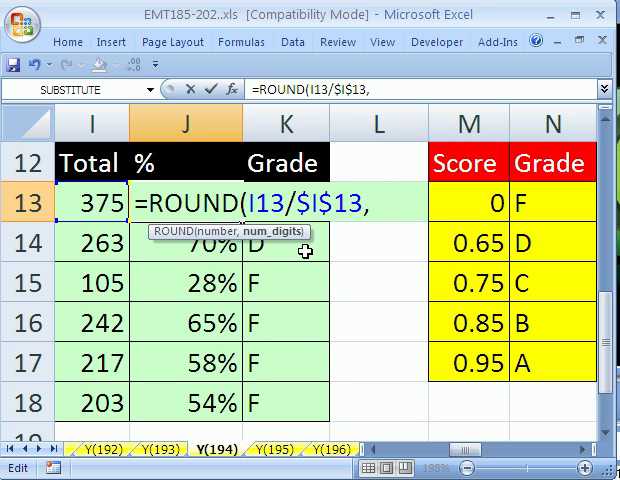
type("0)")
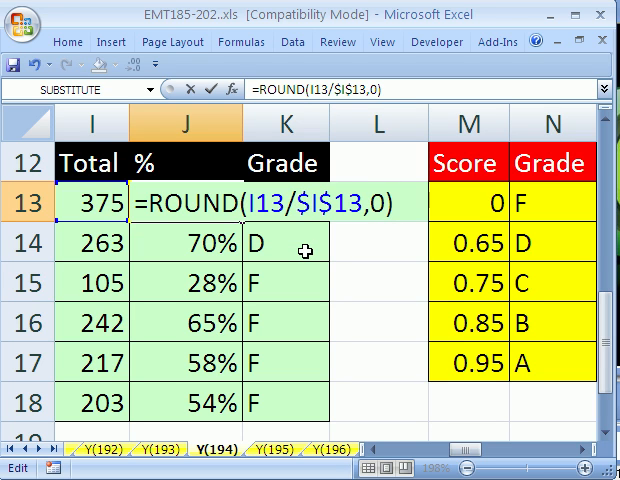
key("Enter")
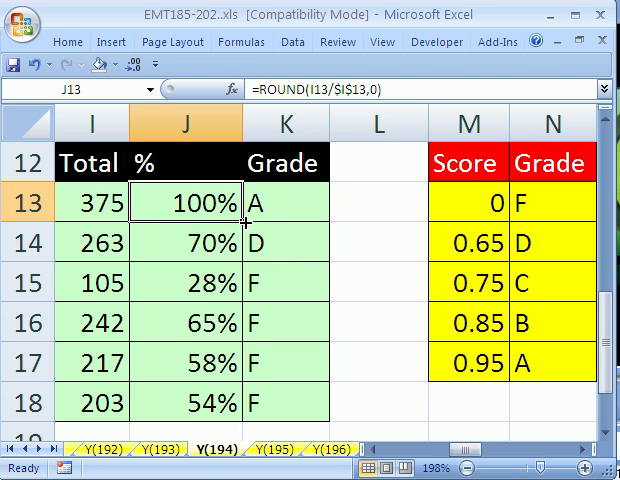
left_click_drag(240, 222, 240, 402)
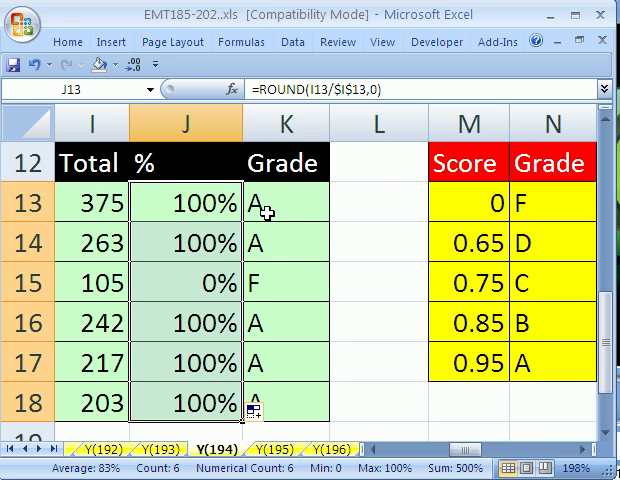
double_click(184, 244)
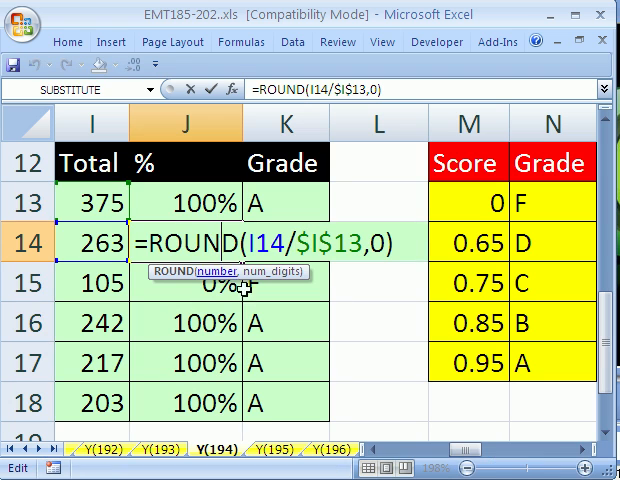
mouse_move(276, 332)
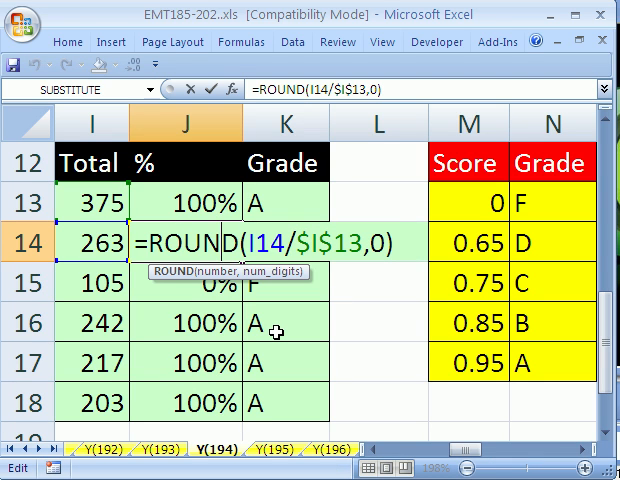
key("Enter")
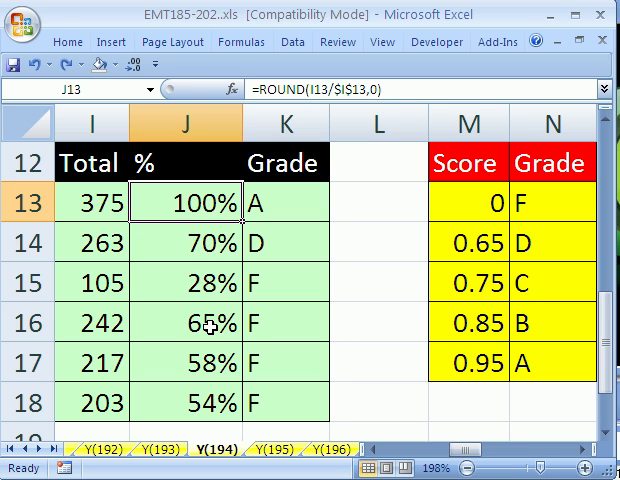
Reveal J16's unrounded value 0.6453 behind its 65% display
double_click(190, 322)
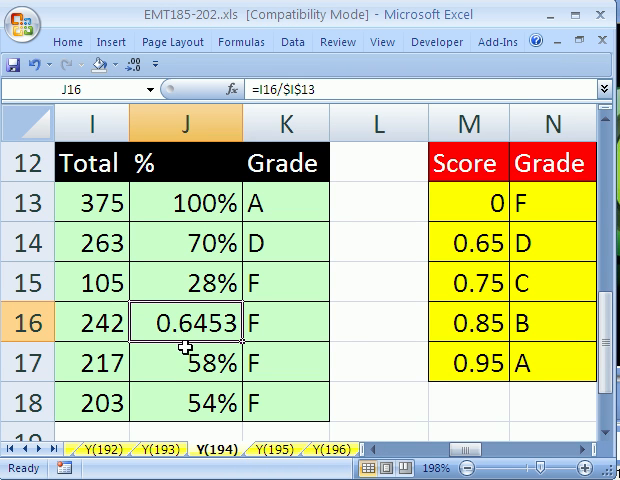
mouse_move(210, 344)
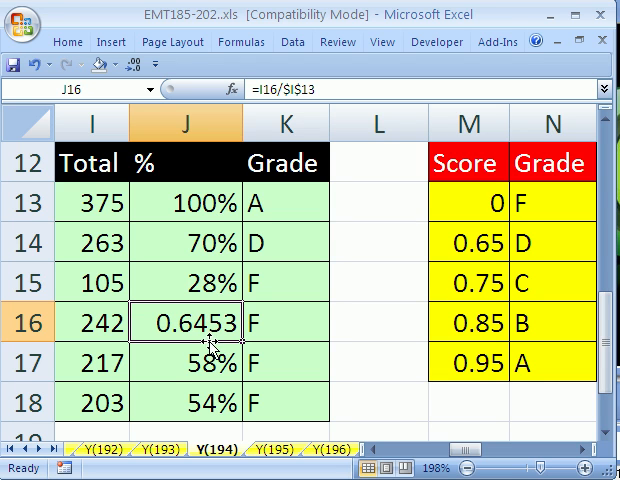
mouse_move(202, 330)
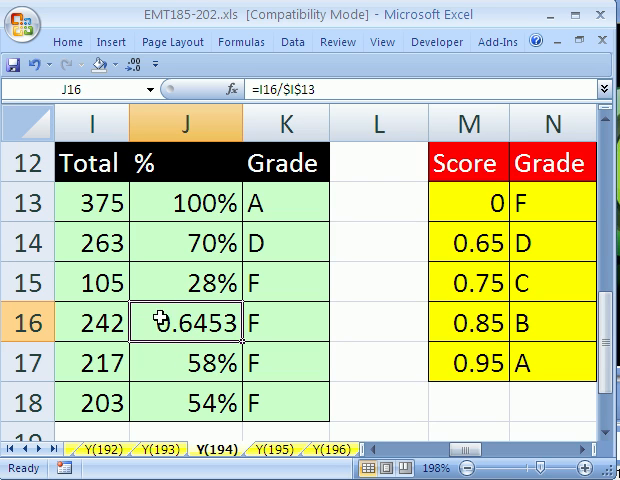
mouse_move(198, 360)
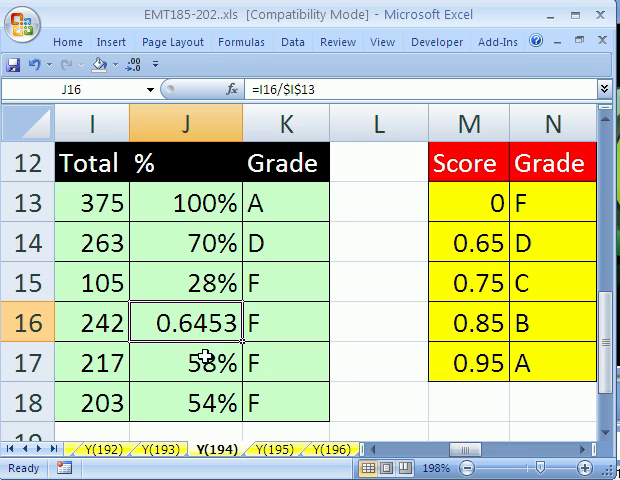
mouse_move(212, 204)
type("=ROUND(I13/$I$13,0)")
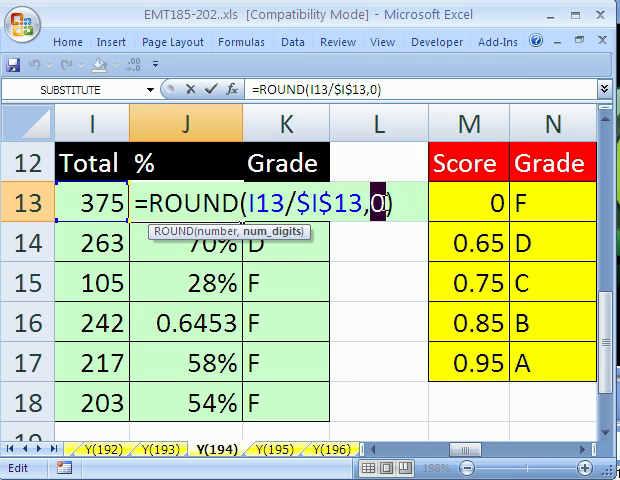
mouse_move(362, 176)
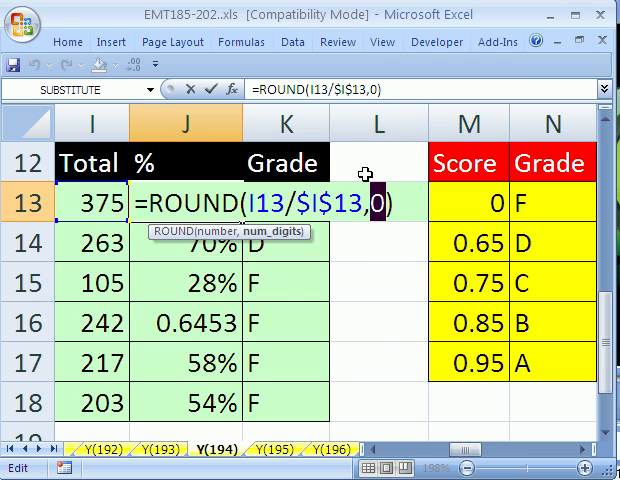
Change J13's ROUND to two decimals, =ROUND(I13/$I$13,2), and commit it down the column
key("Enter")
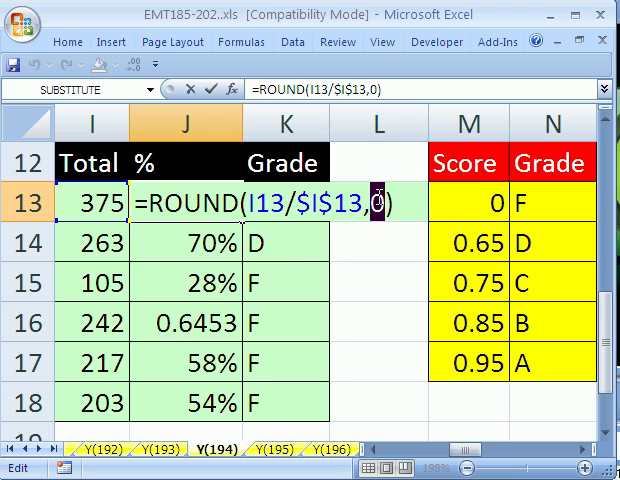
type("2")
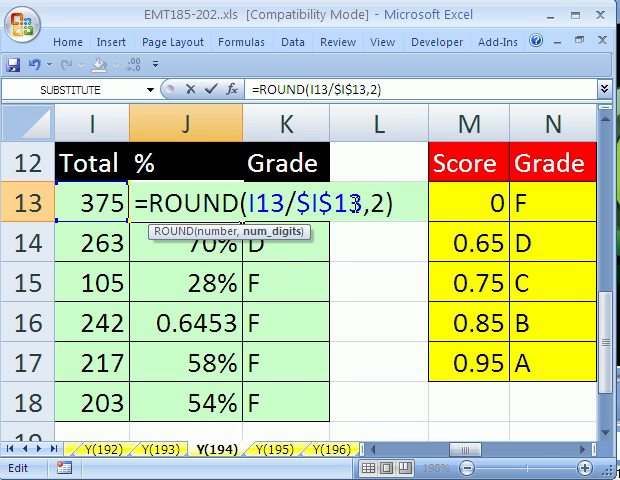
key("Enter")
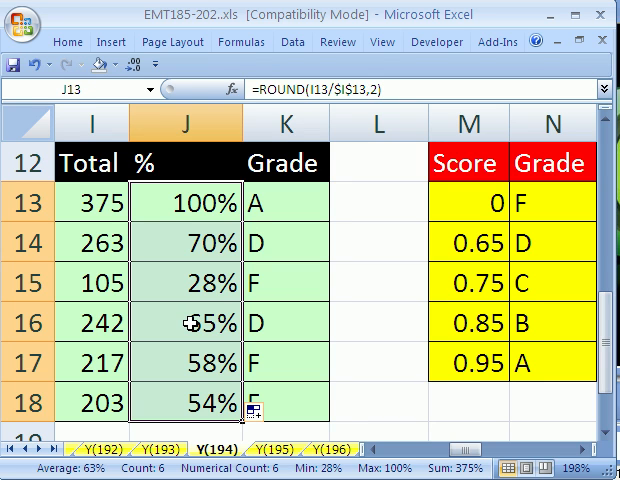
Inspect the copied rounding formula in J16 and bring up its number formatting options
double_click(190, 324)
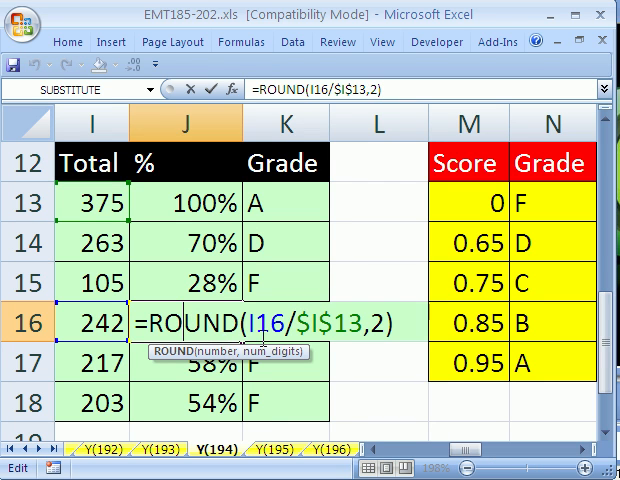
key("Enter")
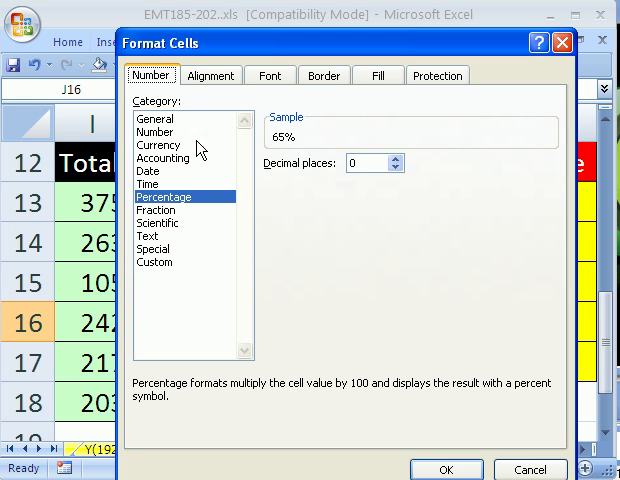
Show J16 as the plain General number 0.65 and check its ROUND formula unchanged
left_click(156, 120)
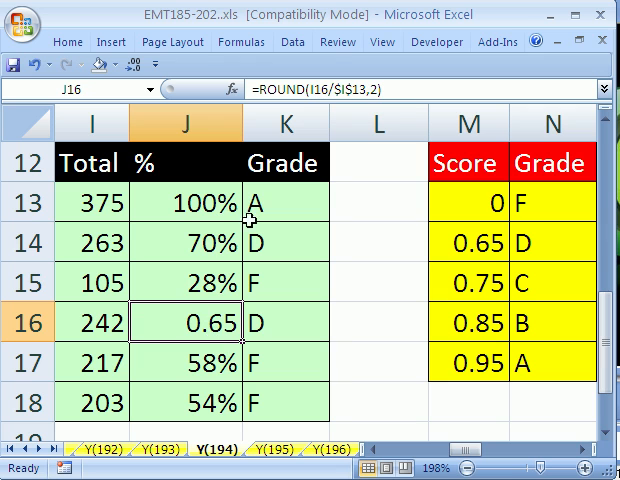
mouse_move(324, 90)
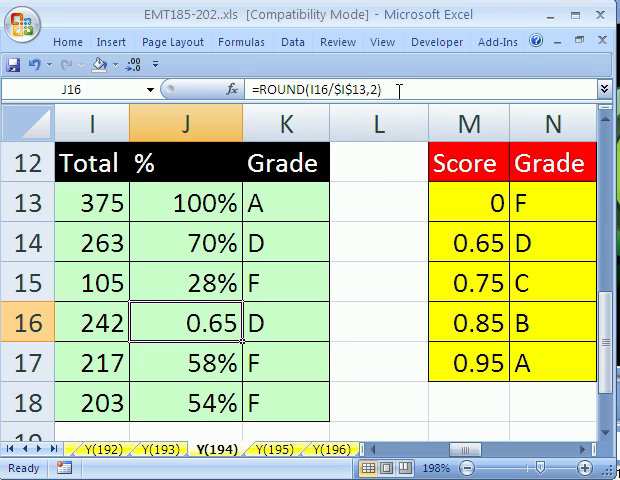
double_click(184, 322)
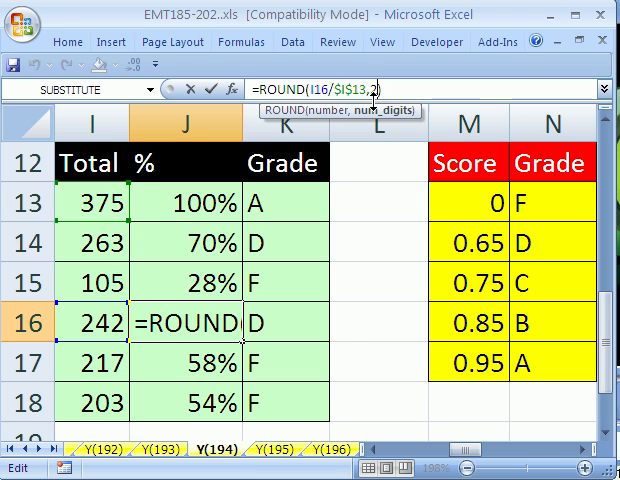
key("Enter")
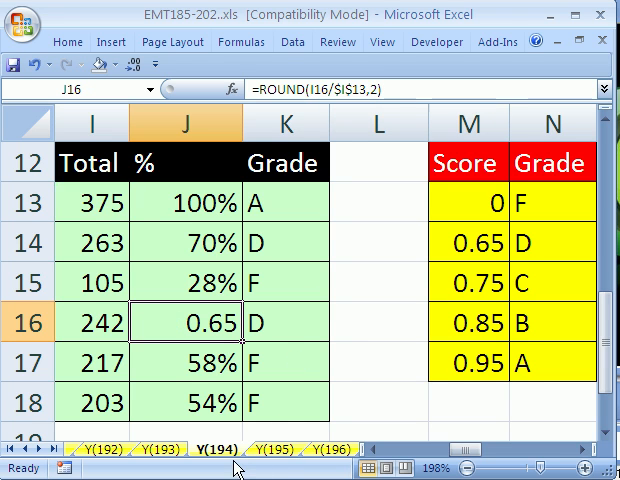